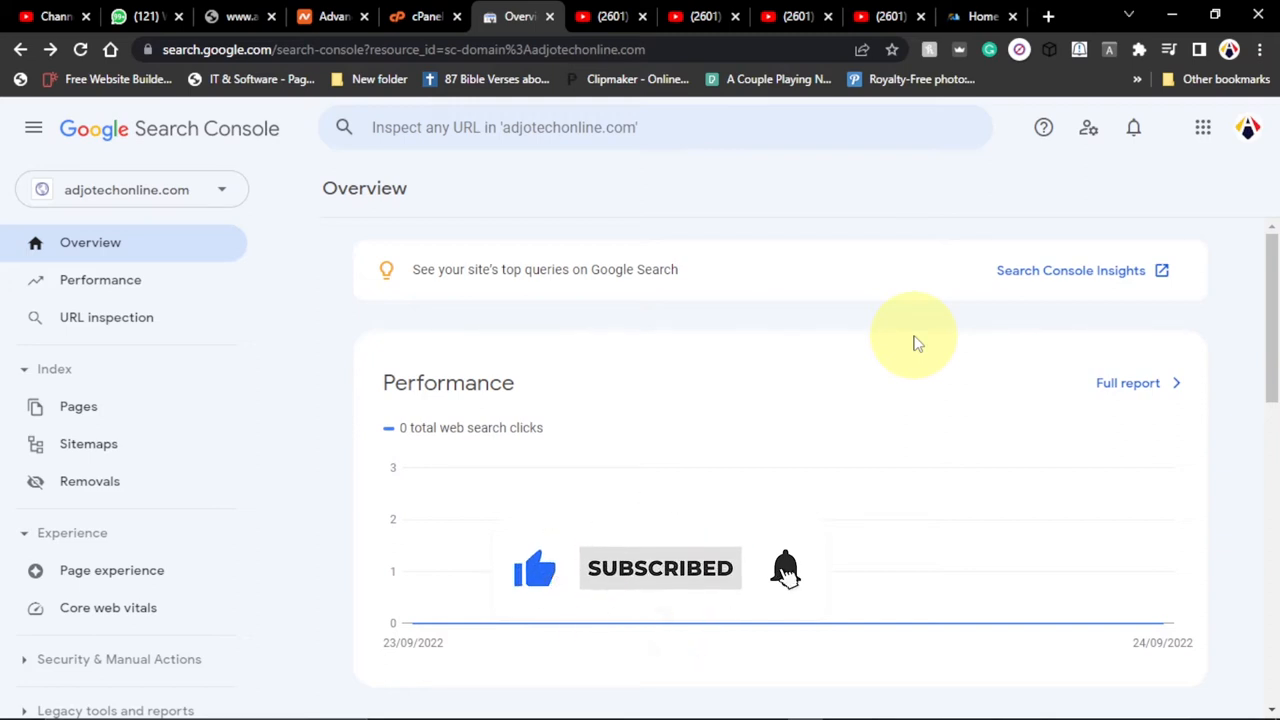
pyautogui.moveTo(255, 335)
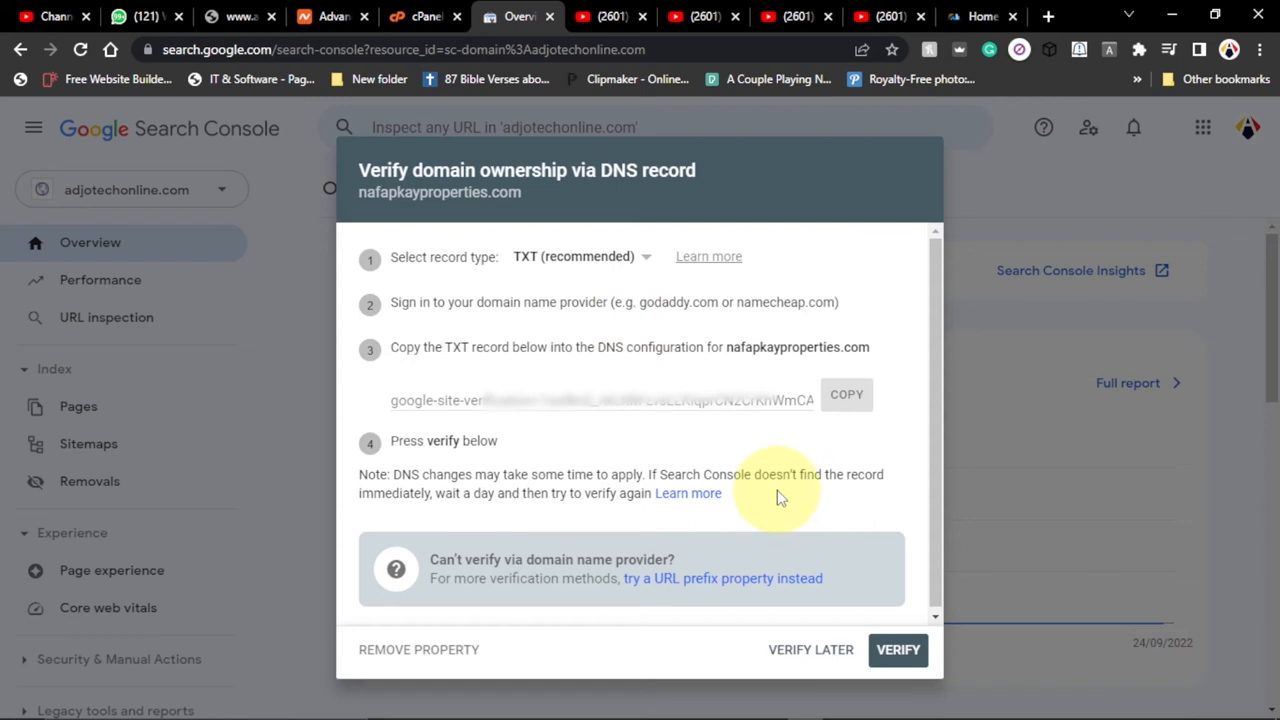
pyautogui.moveTo(813, 549)
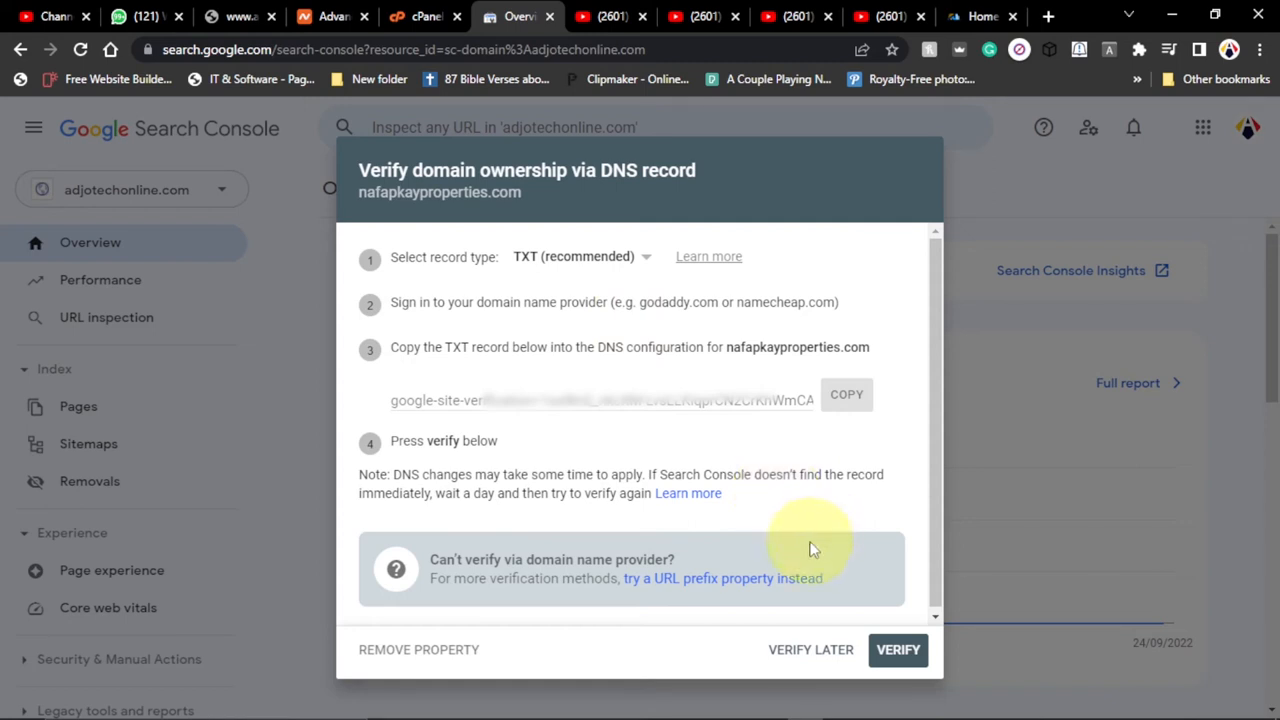
pyautogui.moveTo(775, 430)
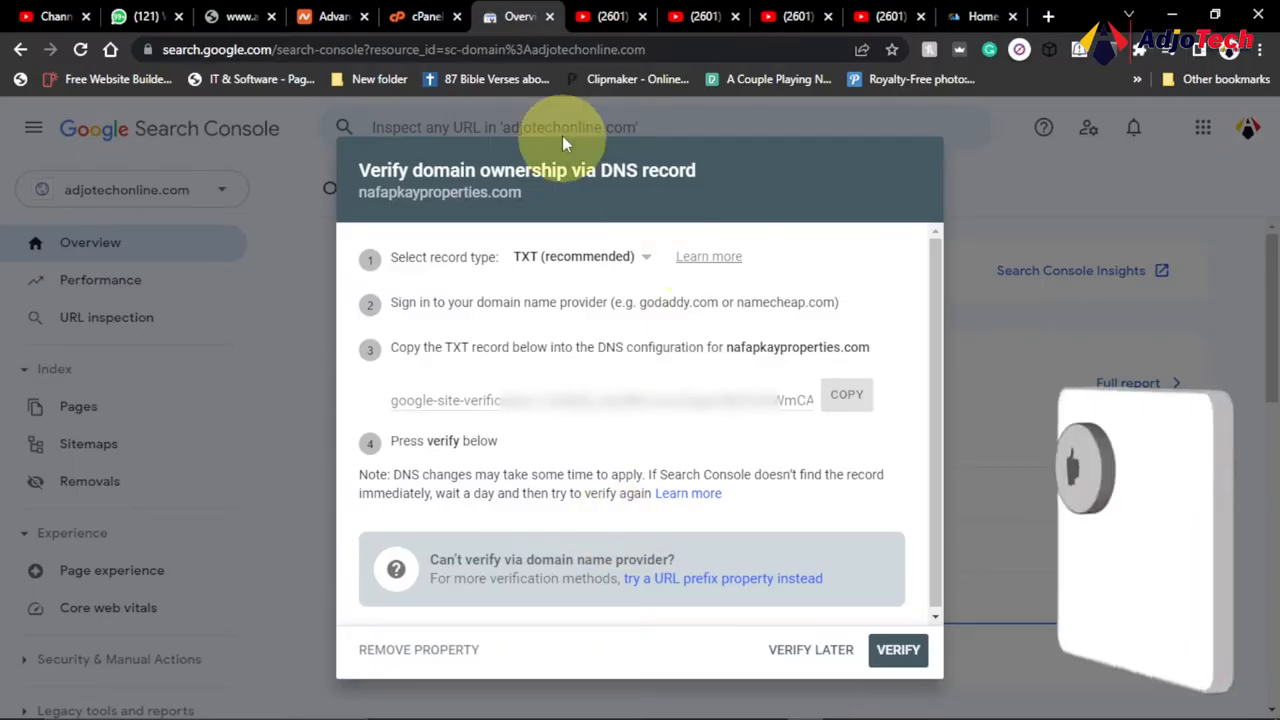
# - Copy the google-site-verification TXT value from Search Console and return to the cPanel dashboard
pyautogui.click(420, 17)
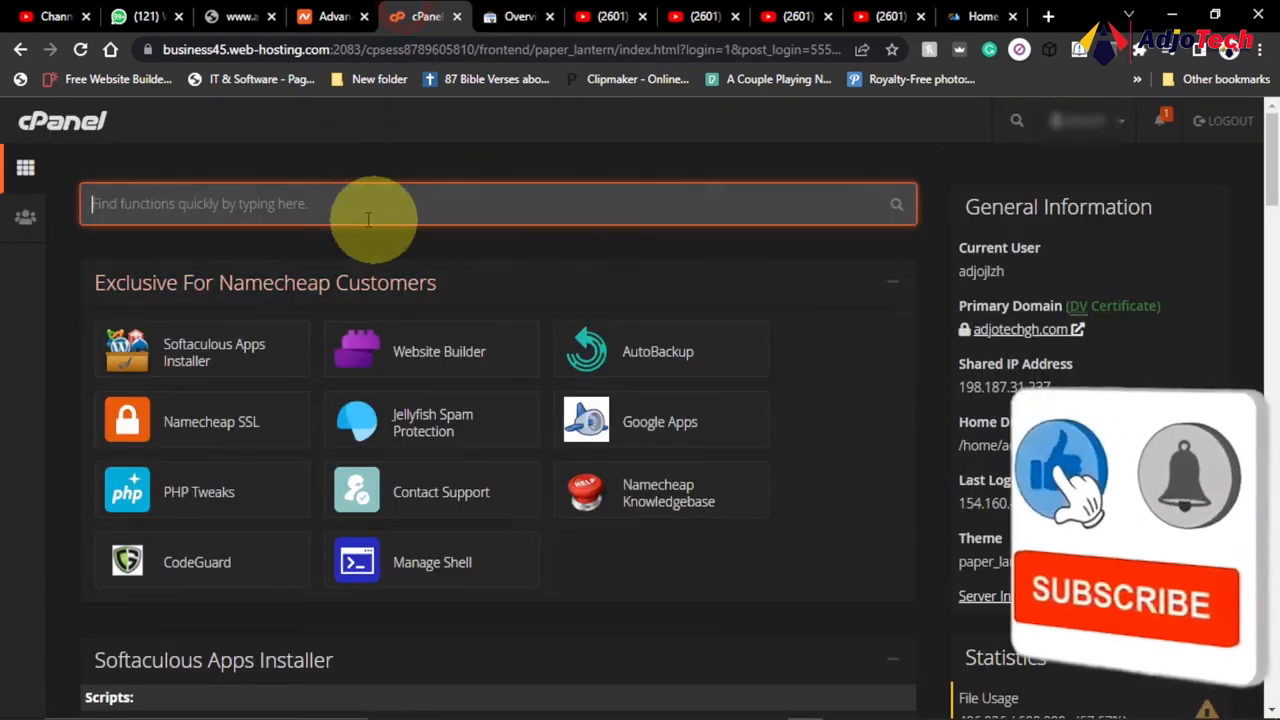
pyautogui.click(517, 16)
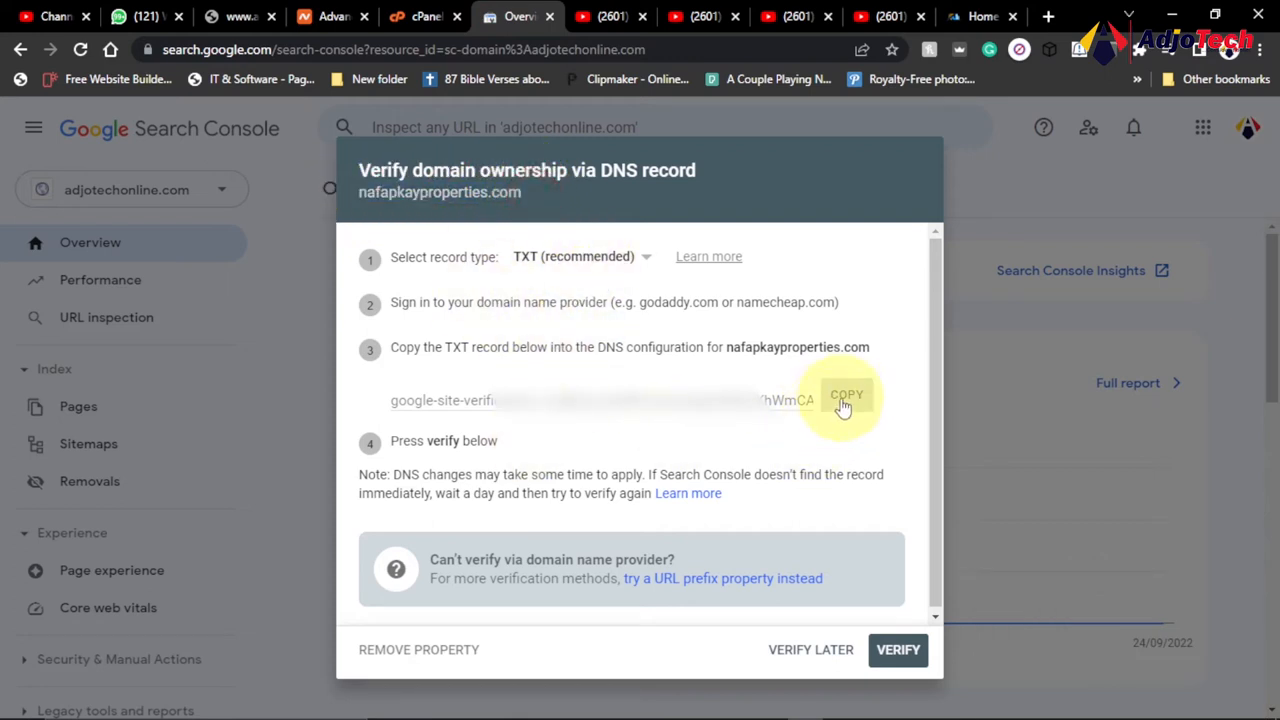
pyautogui.click(415, 16)
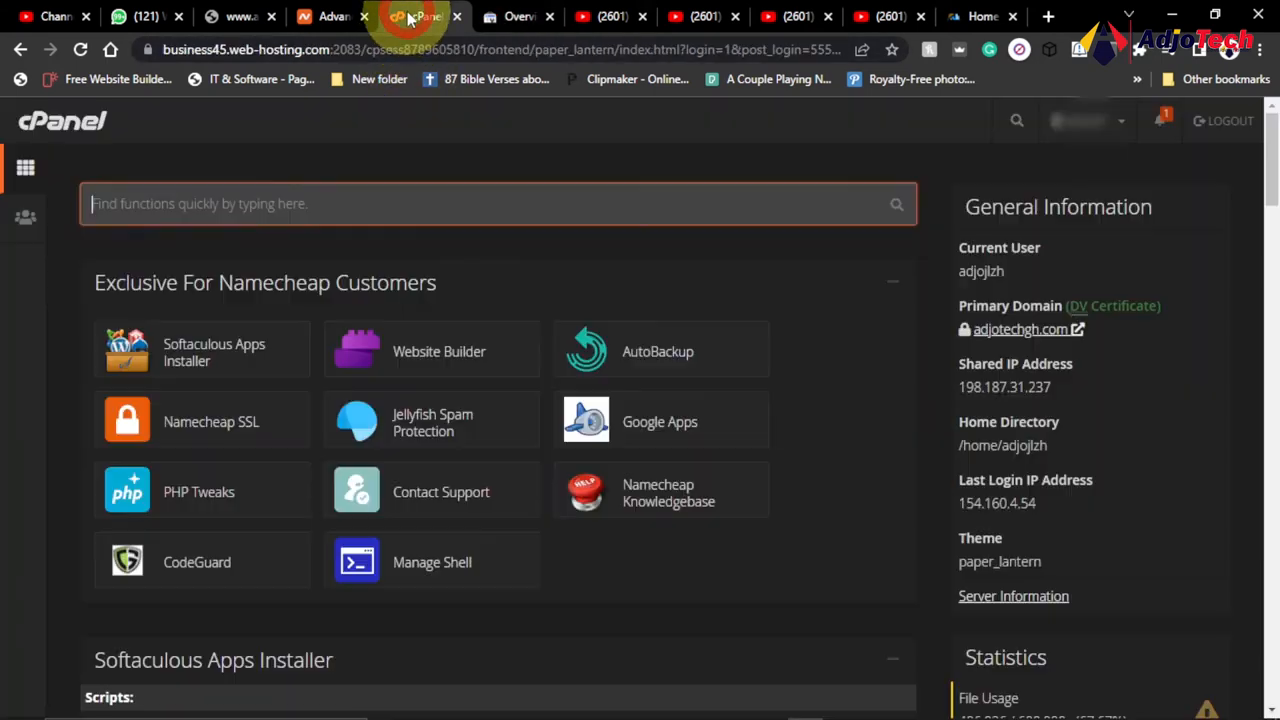
# - Search cPanel for 'zon' and launch Zone Editor from the Domains results
pyautogui.write('z')
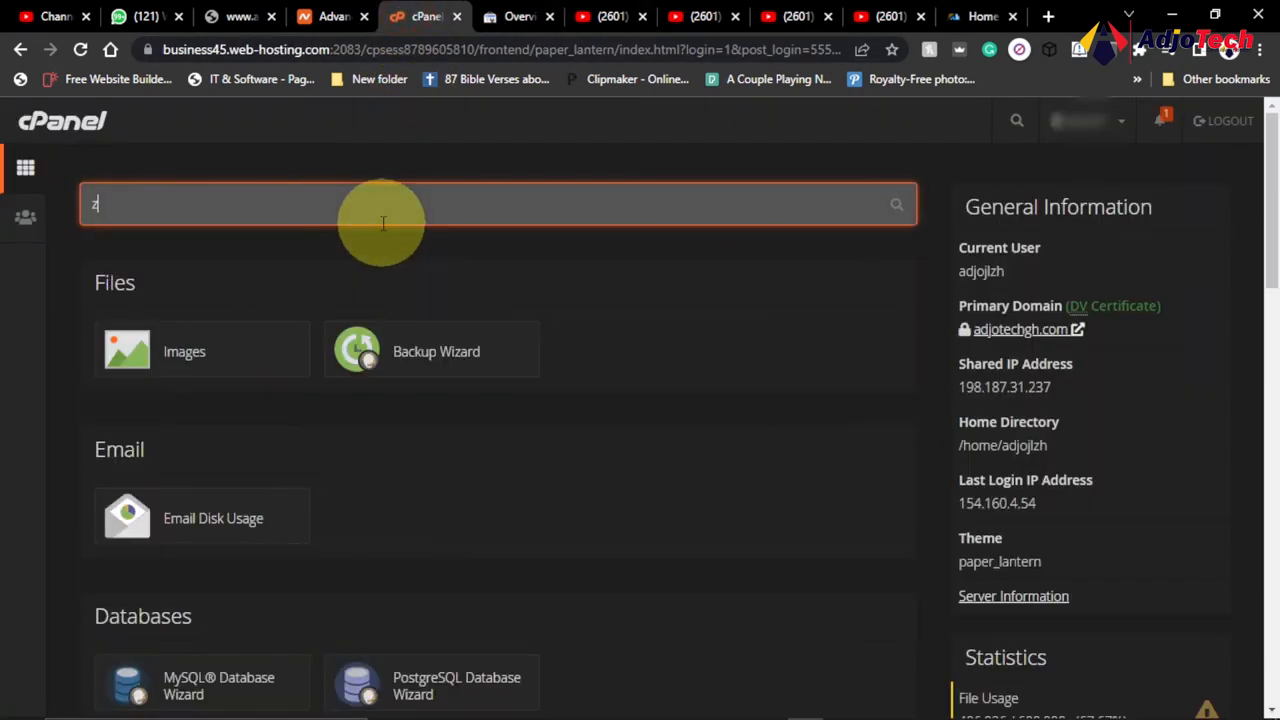
pyautogui.write('on')
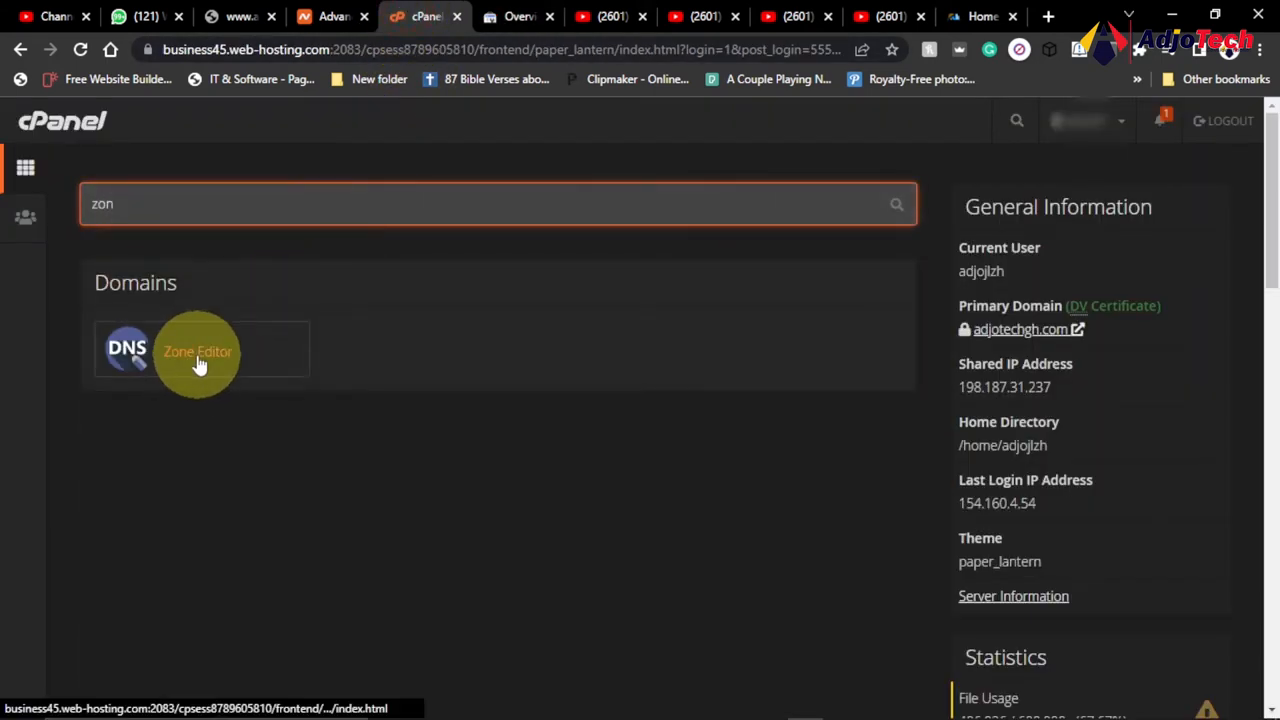
pyautogui.click(197, 351)
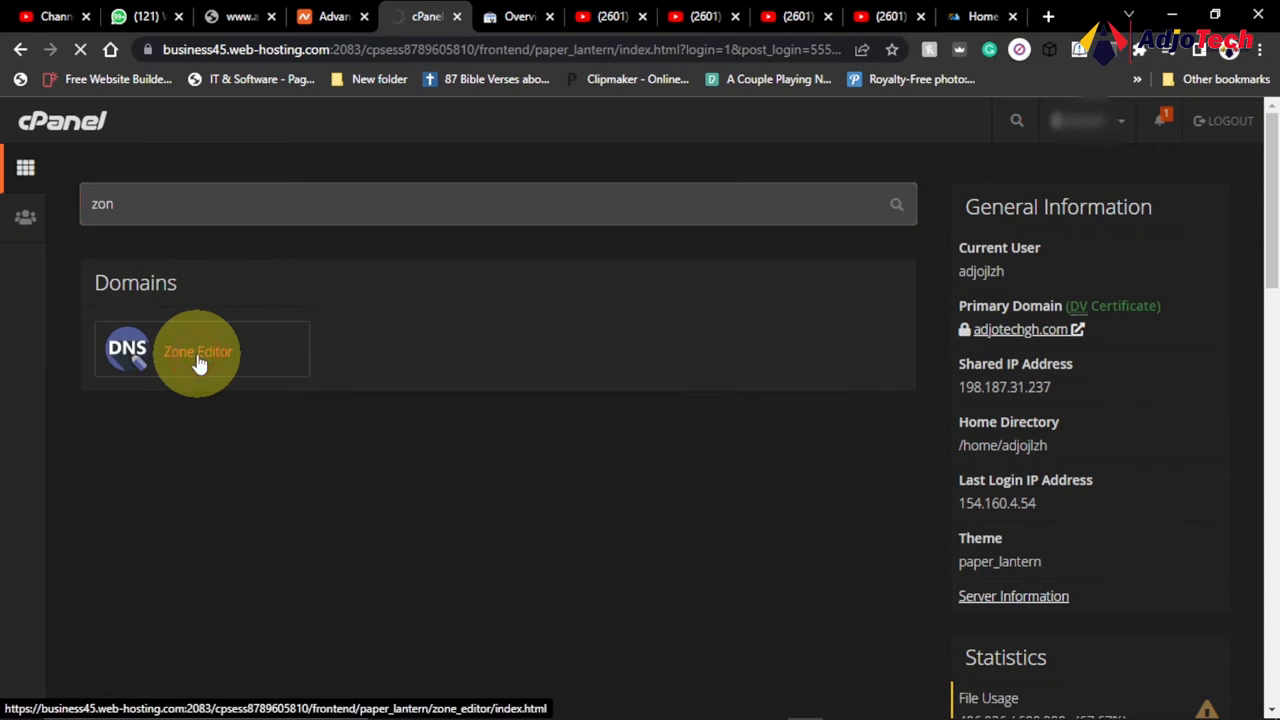
pyautogui.click(197, 351)
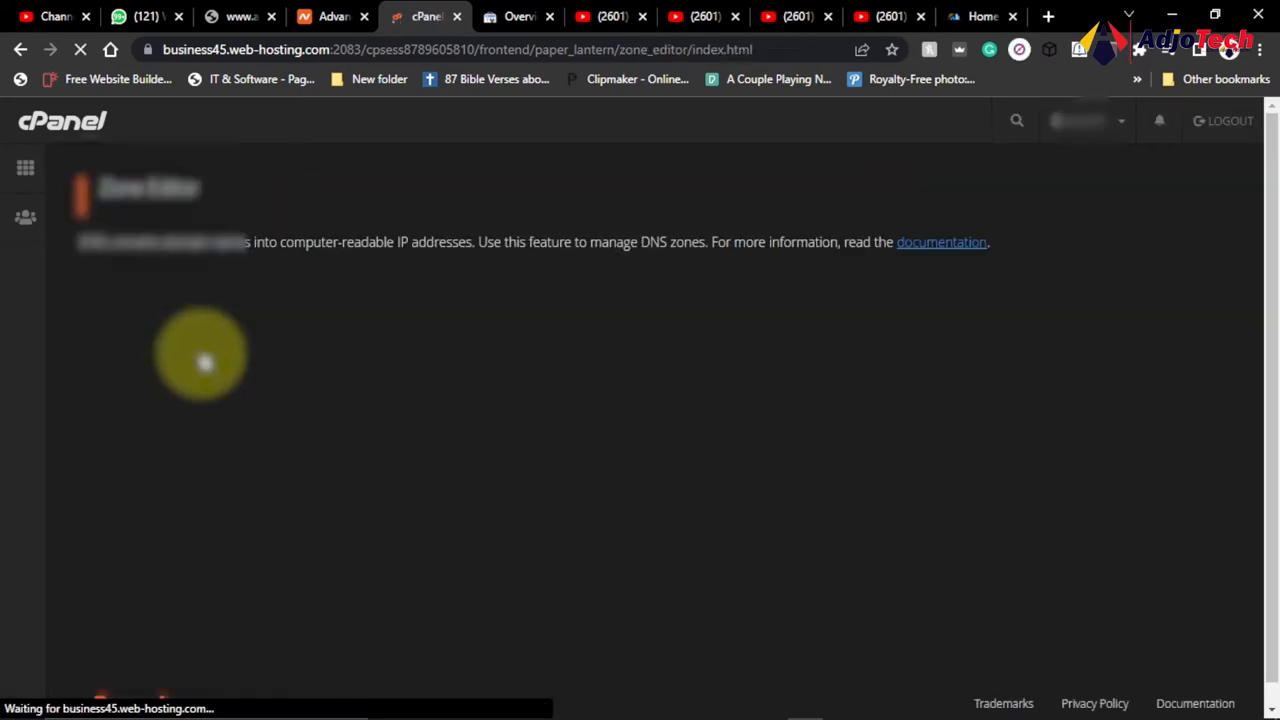
pyautogui.moveTo(516, 408)
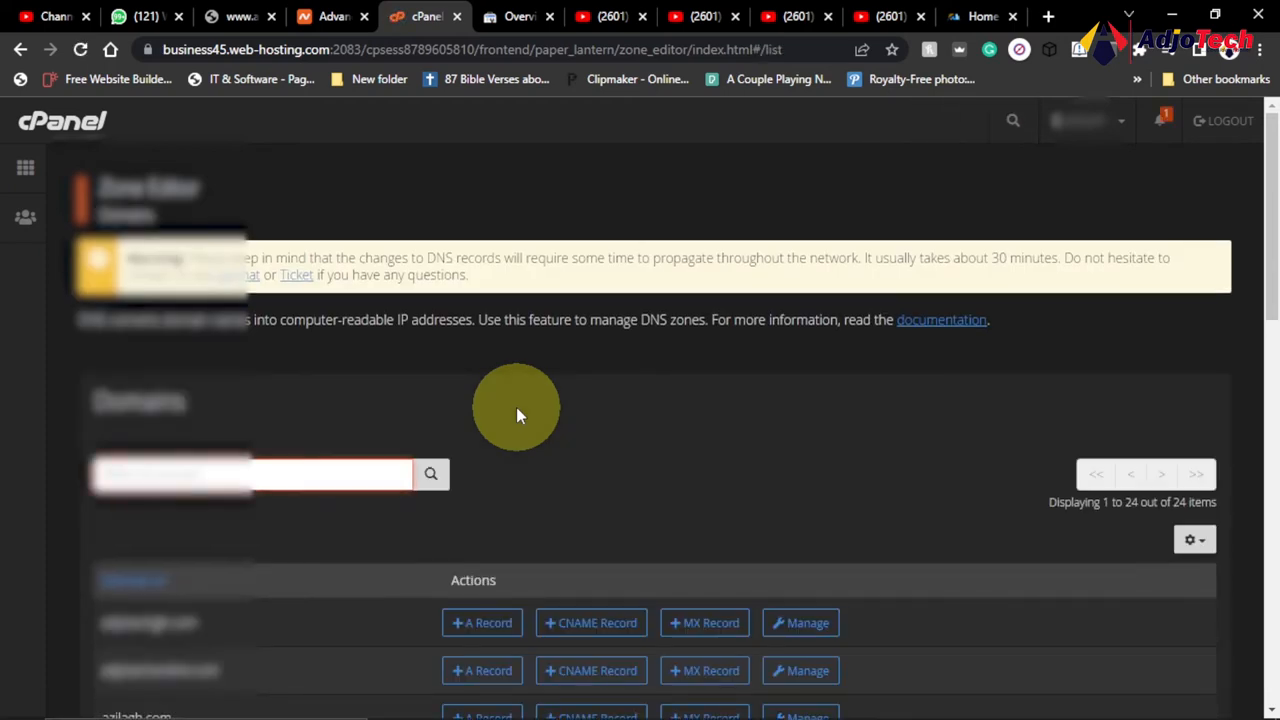
pyautogui.moveTo(710, 440)
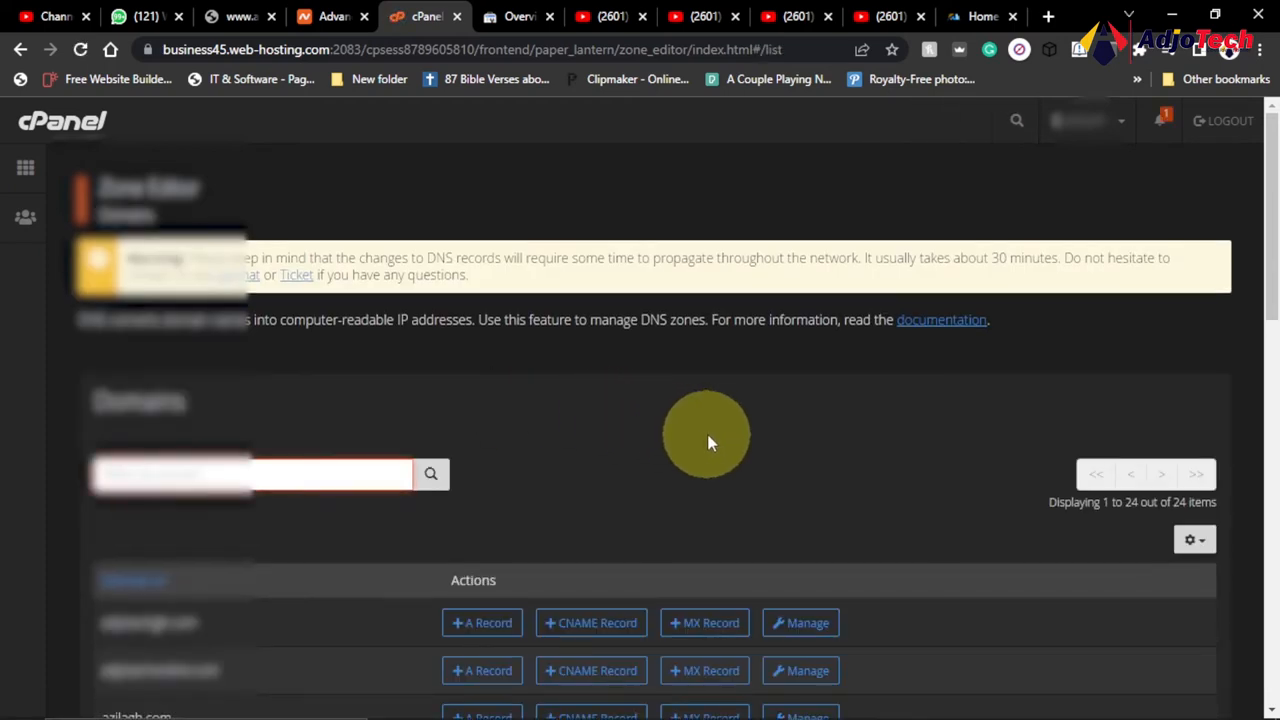
# - Scroll to nafapkayproperties.com in the domain list and open its records with Manage
pyautogui.scroll(-3)
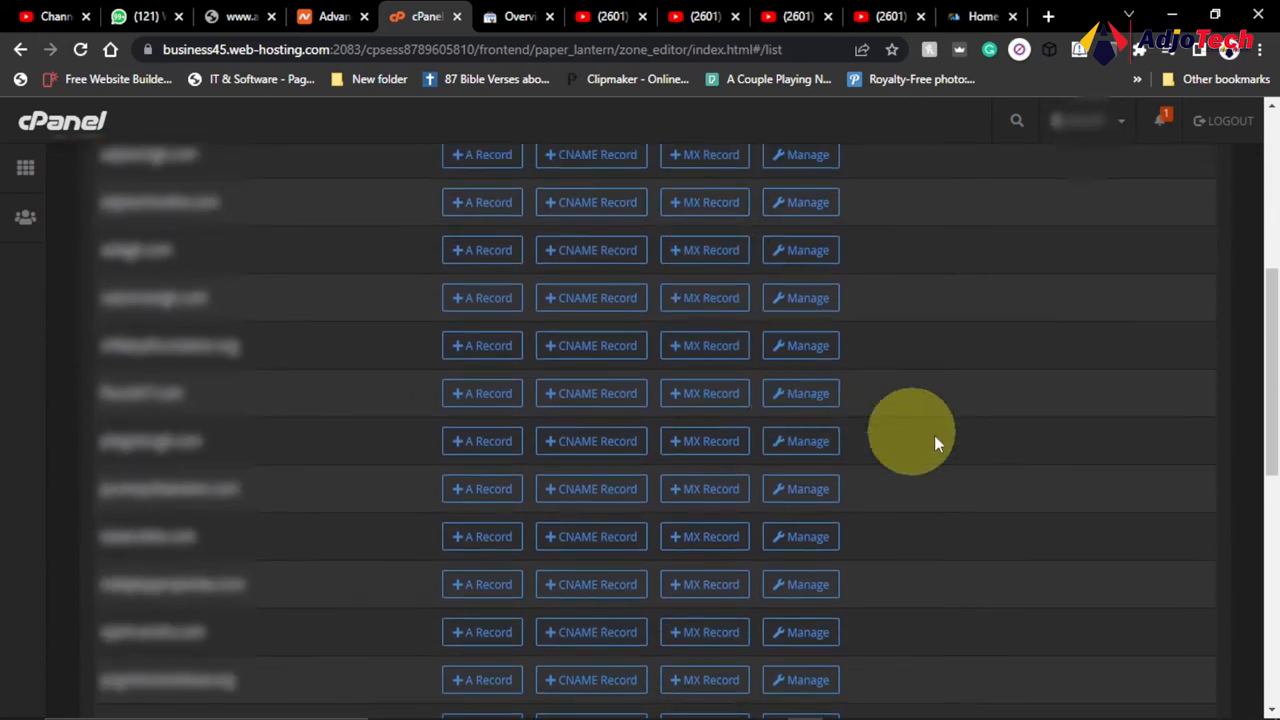
pyautogui.moveTo(985, 430)
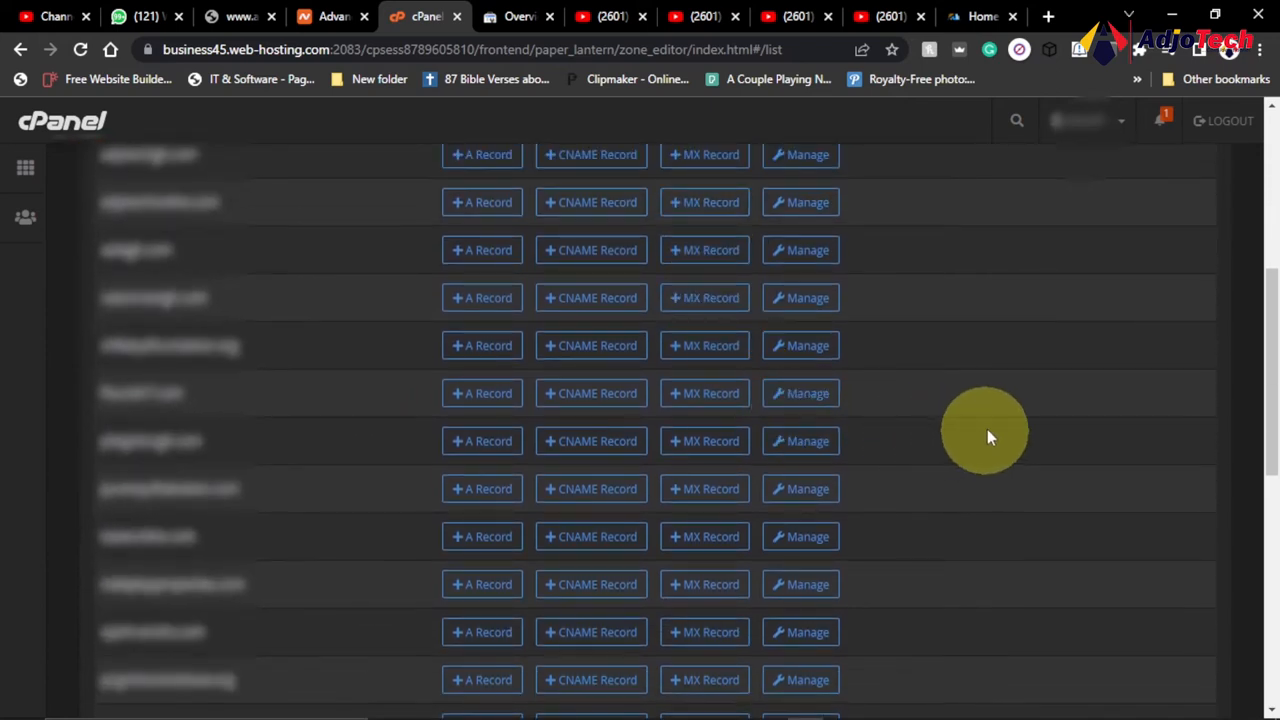
pyautogui.scroll(-3)
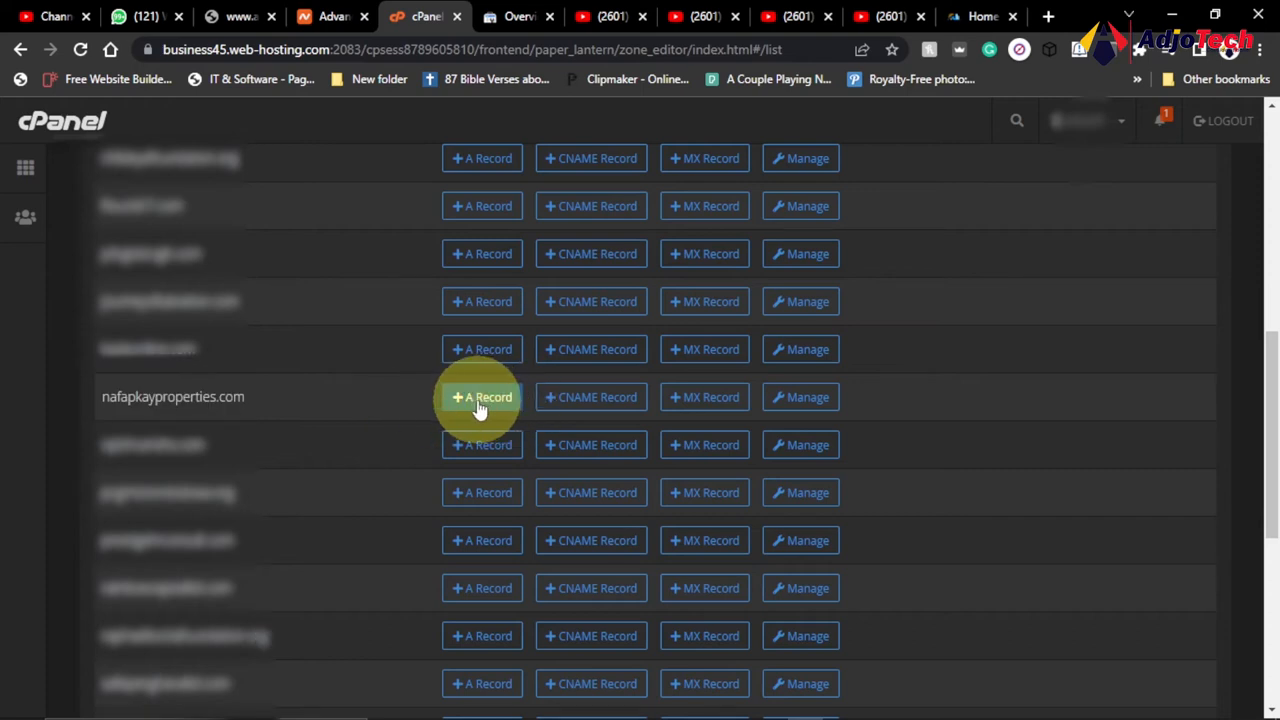
pyautogui.moveTo(597, 397)
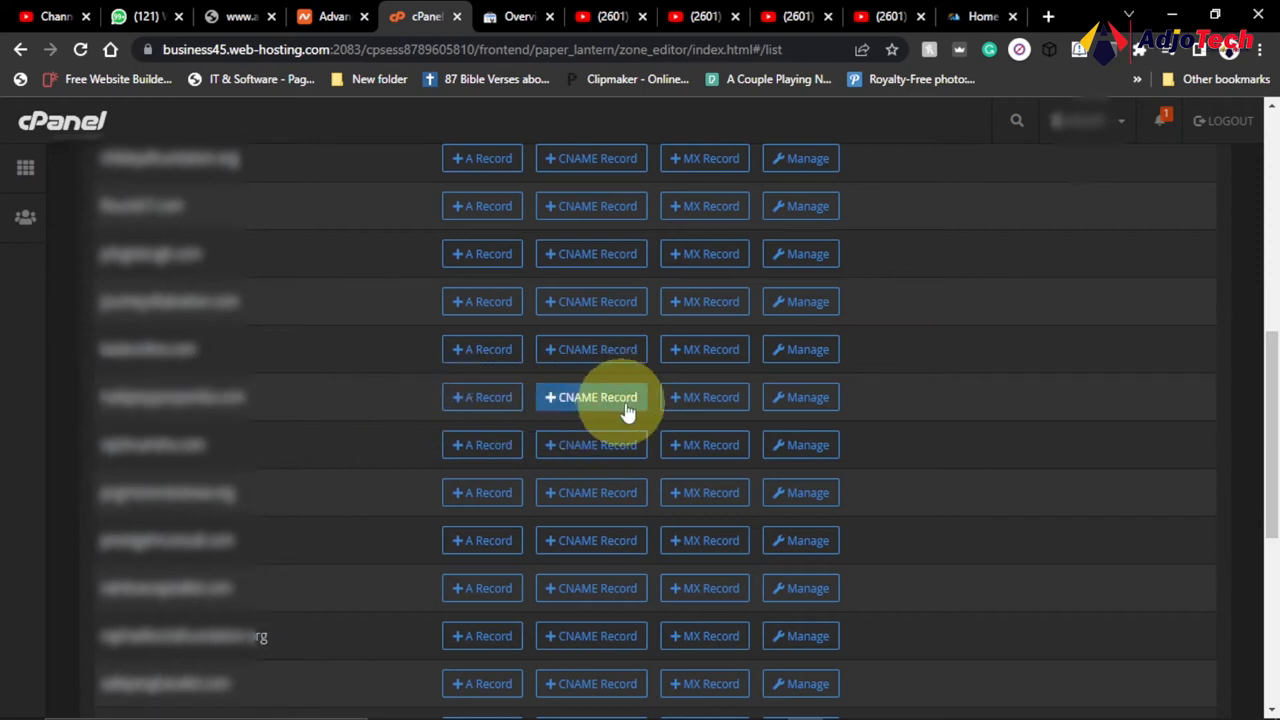
pyautogui.moveTo(800, 397)
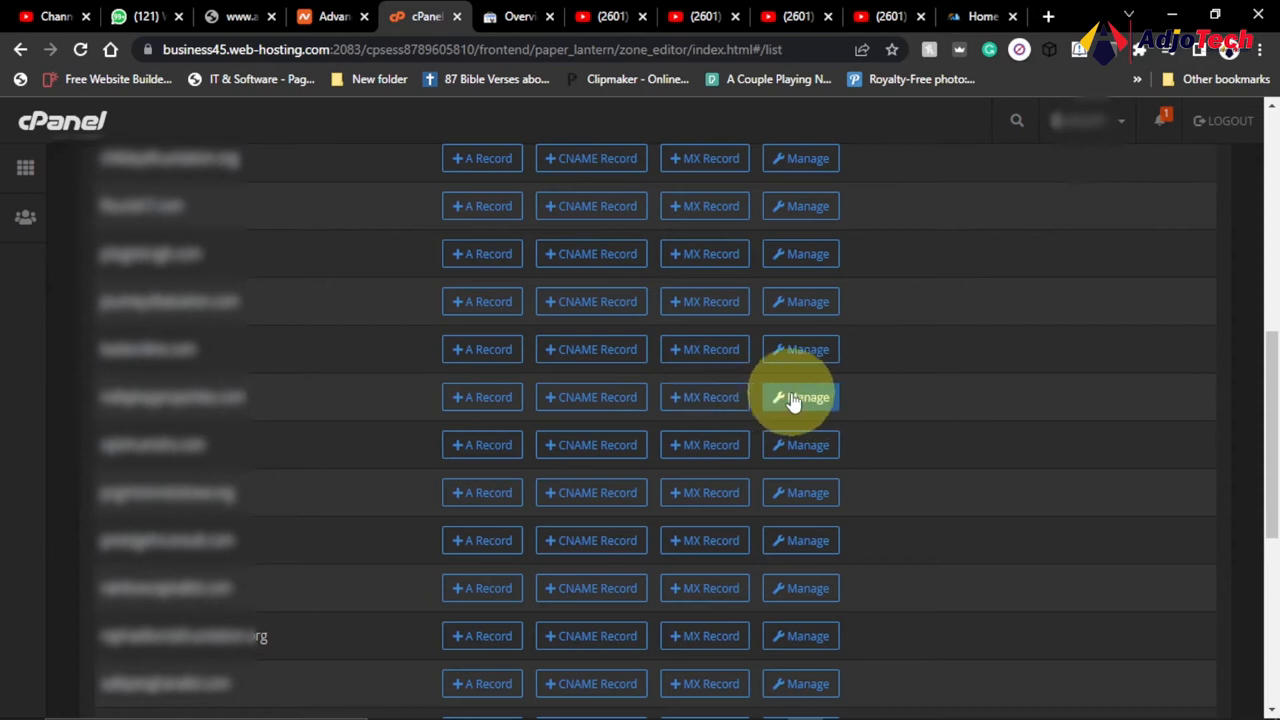
pyautogui.moveTo(482, 397)
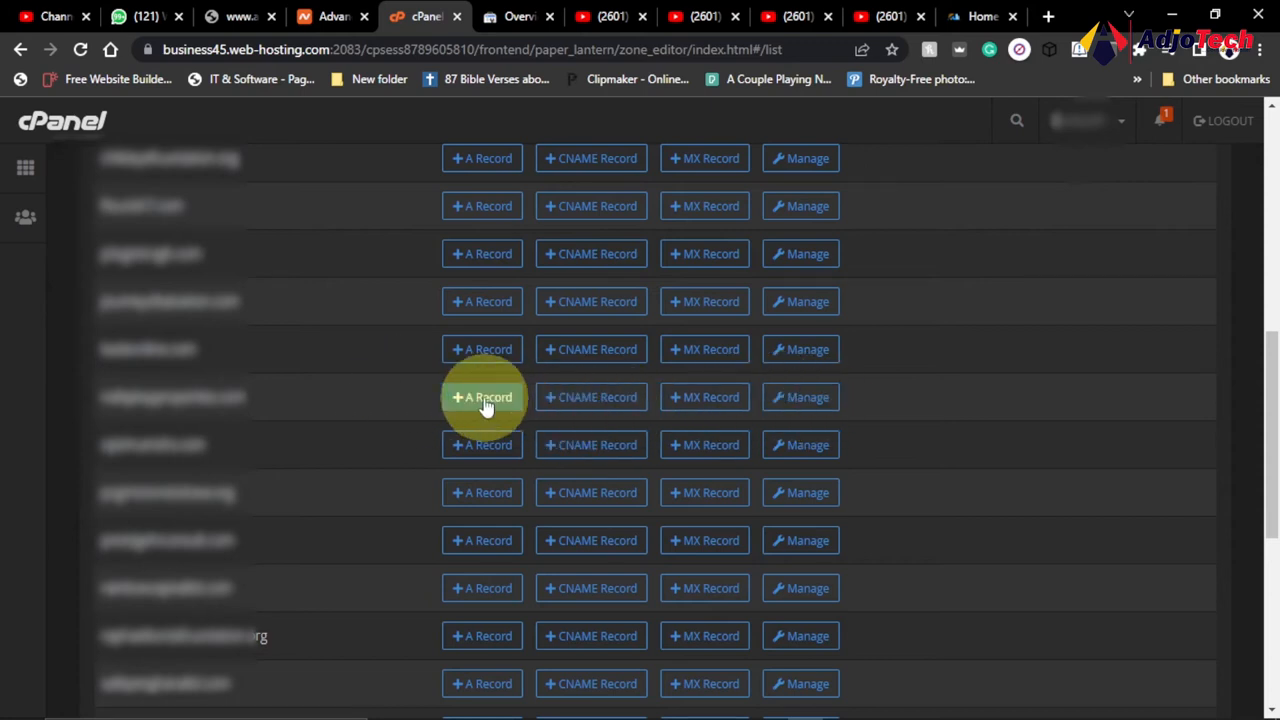
pyautogui.moveTo(807, 397)
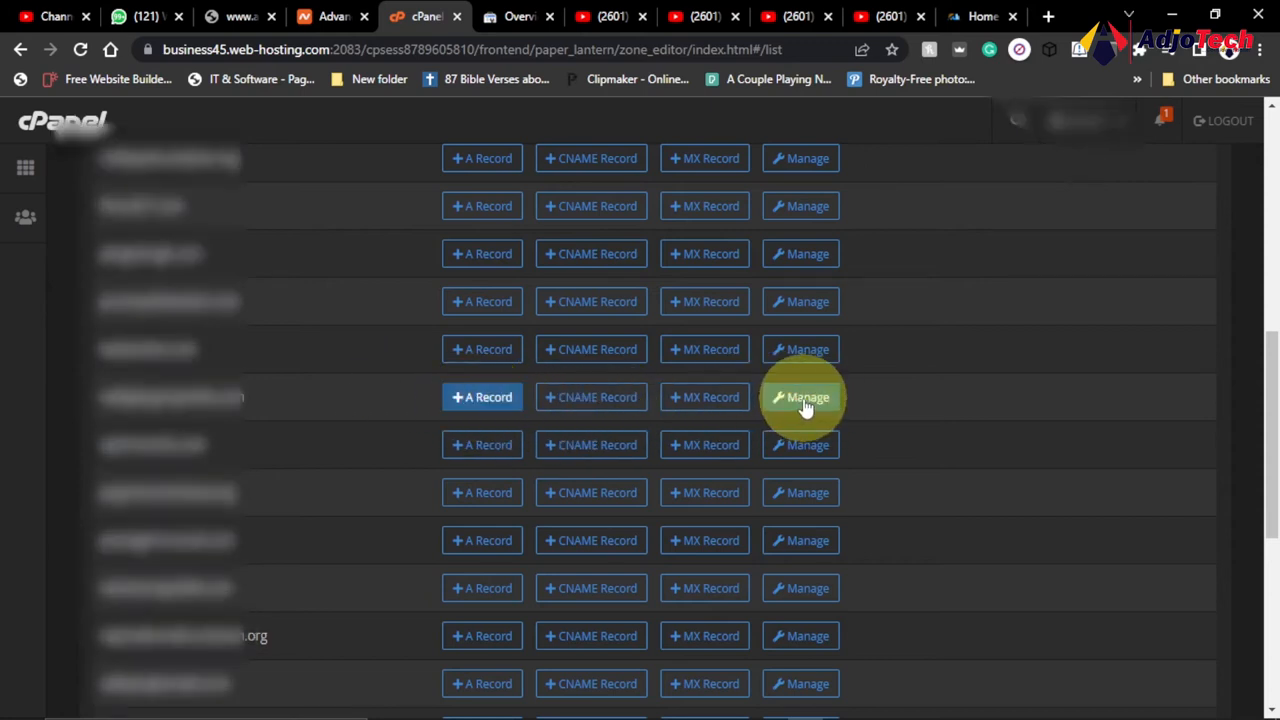
pyautogui.click(801, 397)
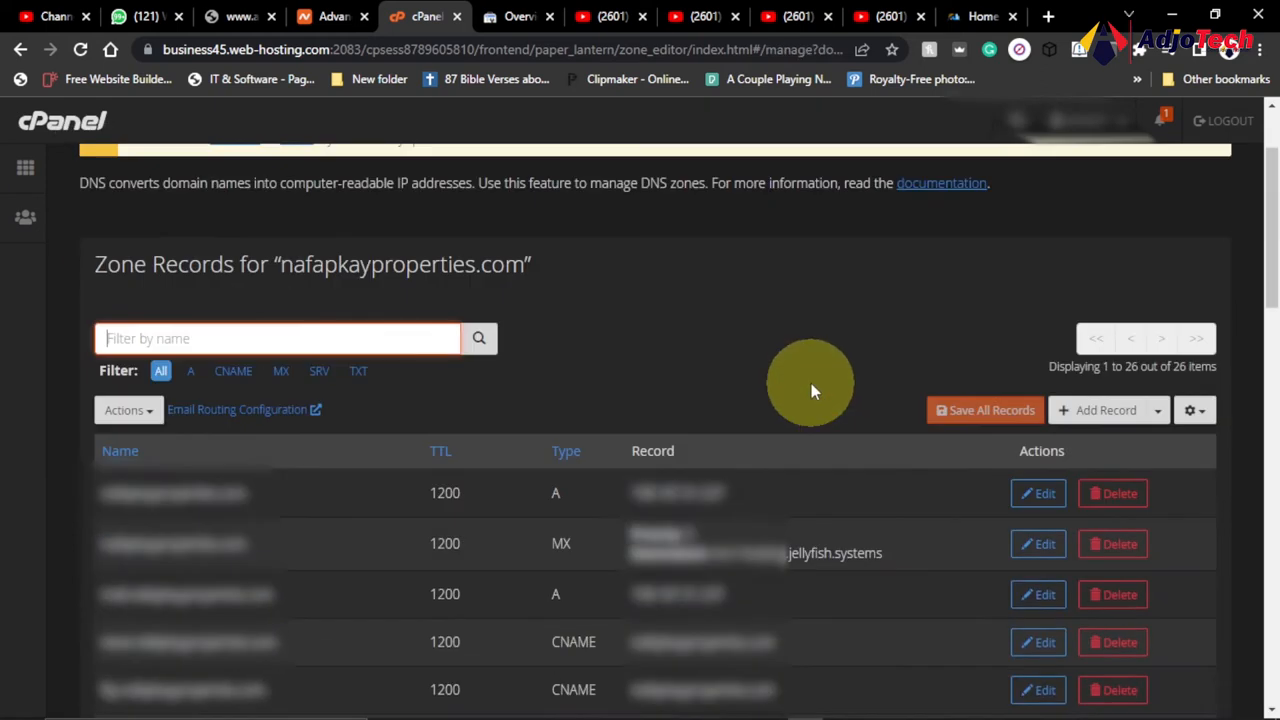
# - Start a new DNS record named nafapkayproperties.com with type TXT
pyautogui.click(518, 16)
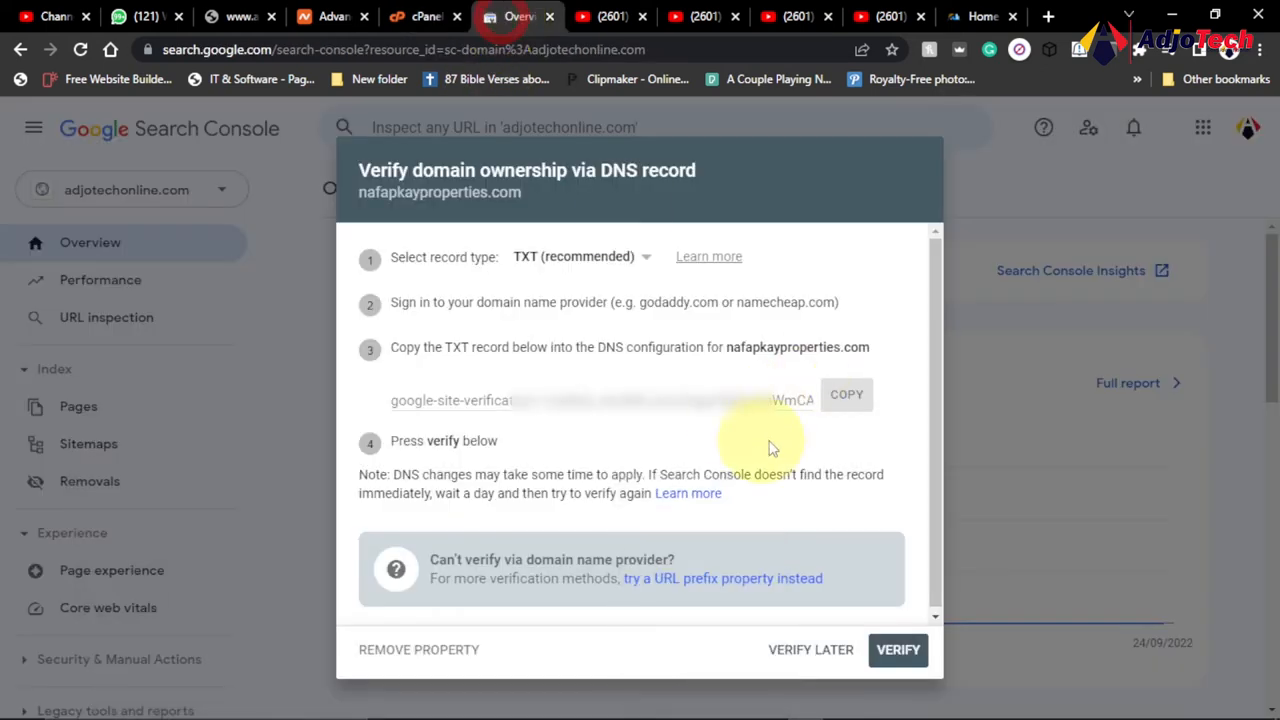
pyautogui.click(424, 16)
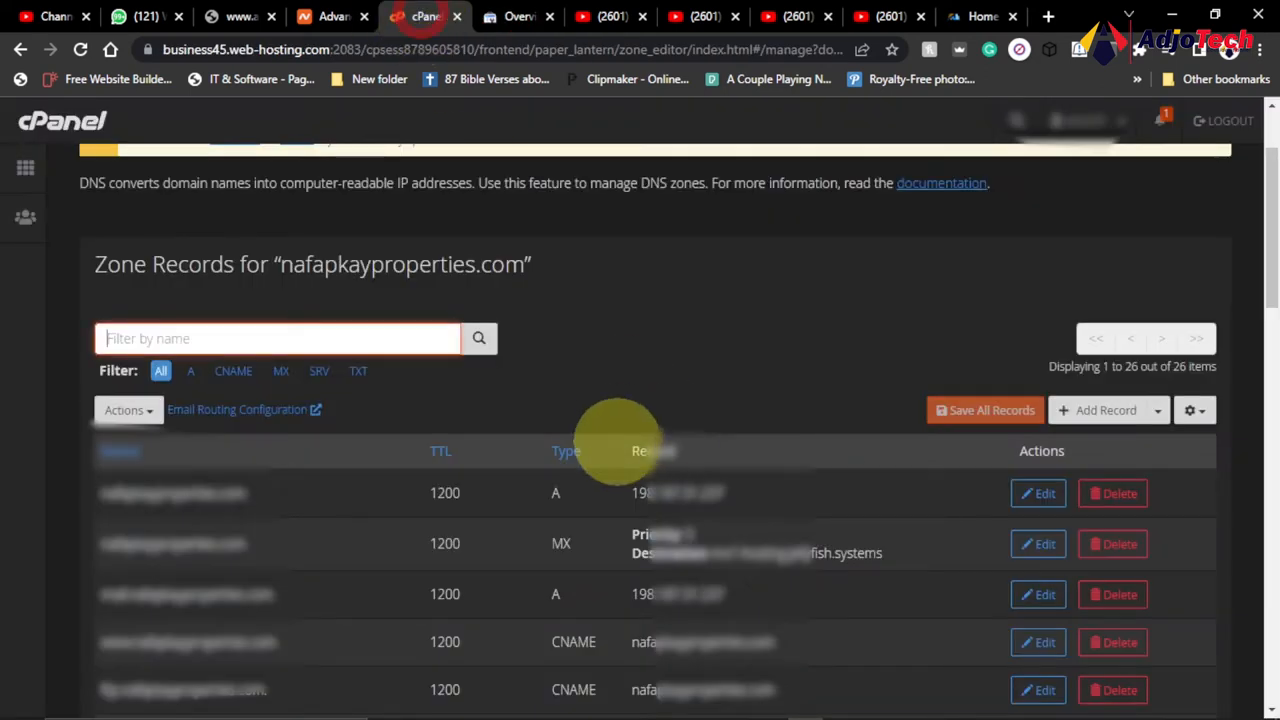
pyautogui.moveTo(1106, 410)
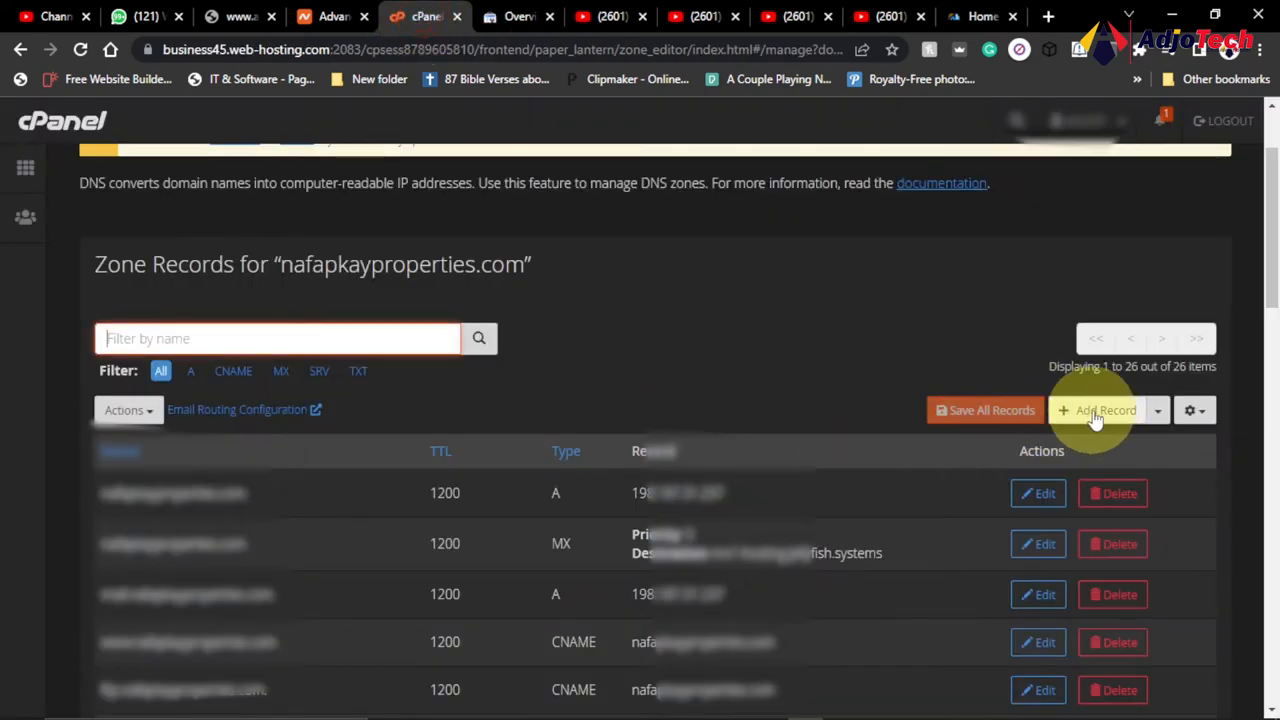
pyautogui.click(1099, 410)
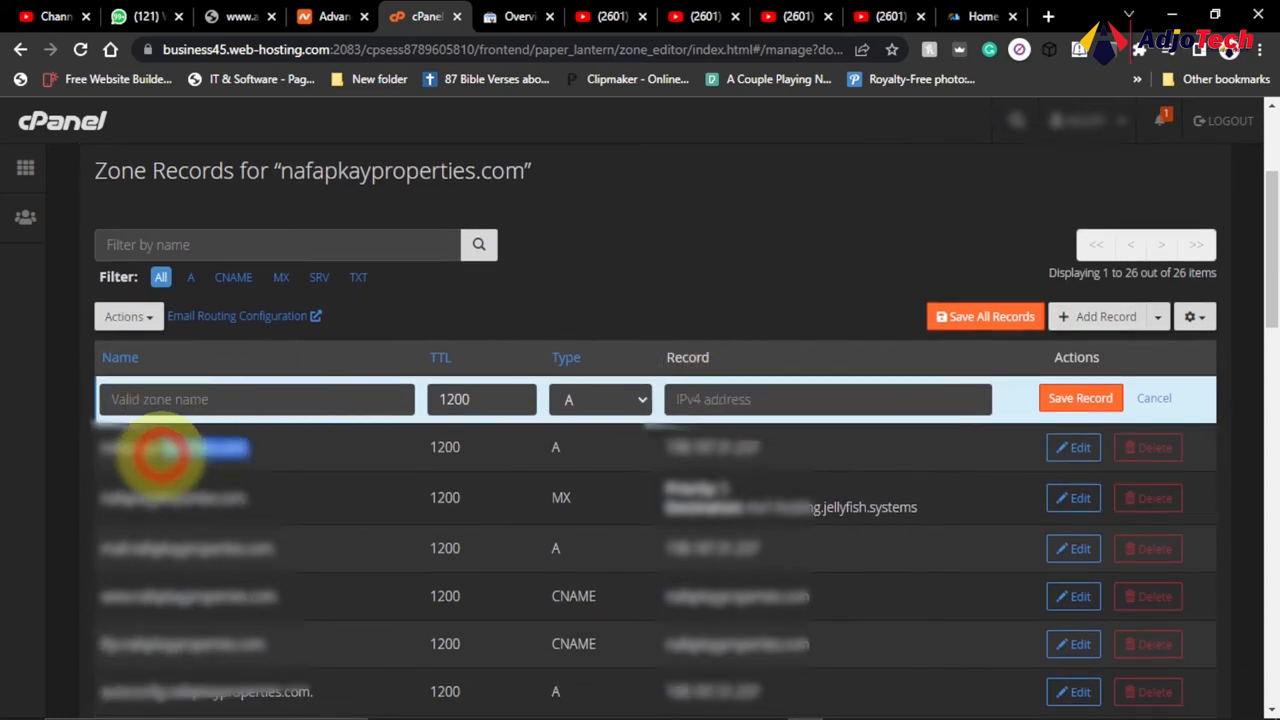
pyautogui.rightClick(160, 447)
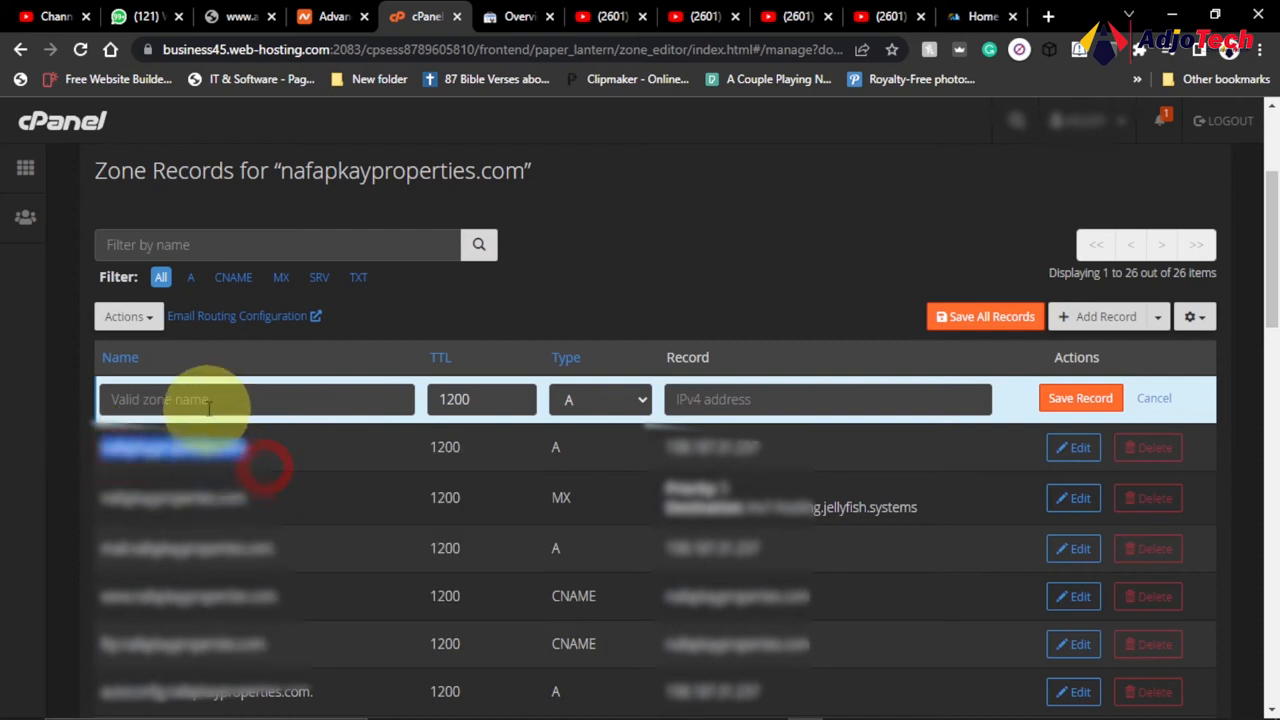
pyautogui.write('nafapkayproperties.com')
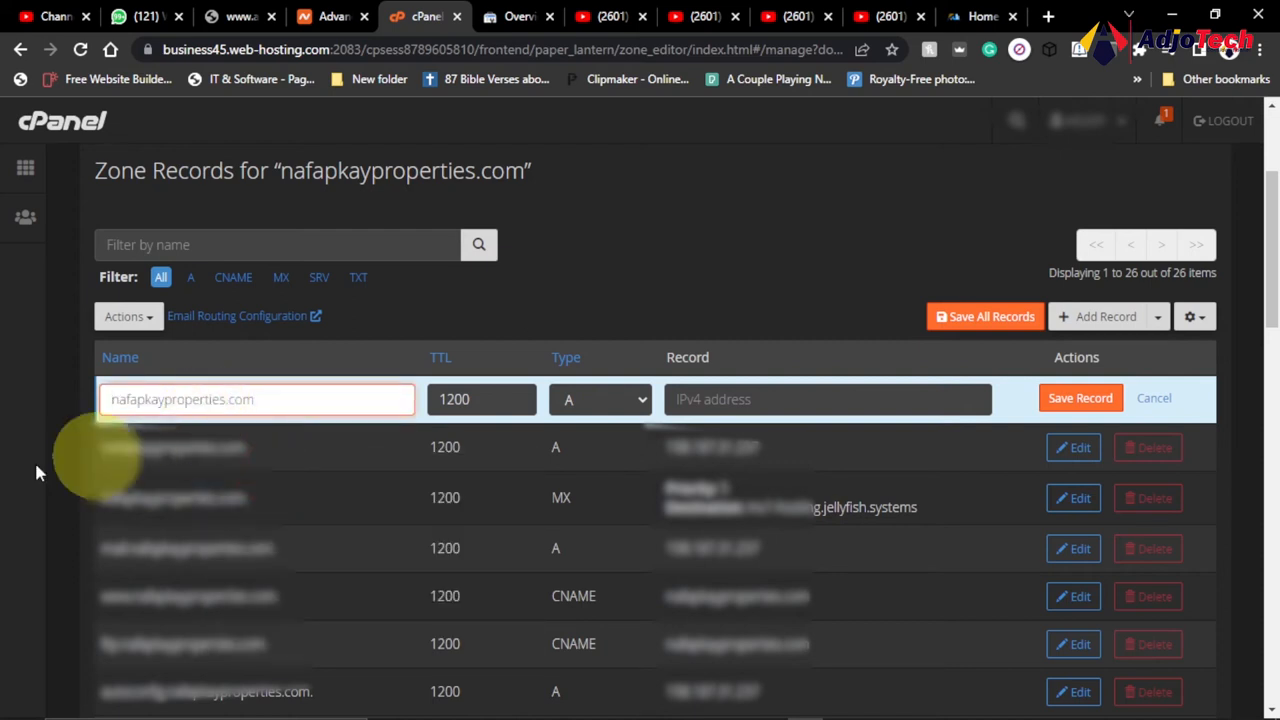
pyautogui.moveTo(510, 378)
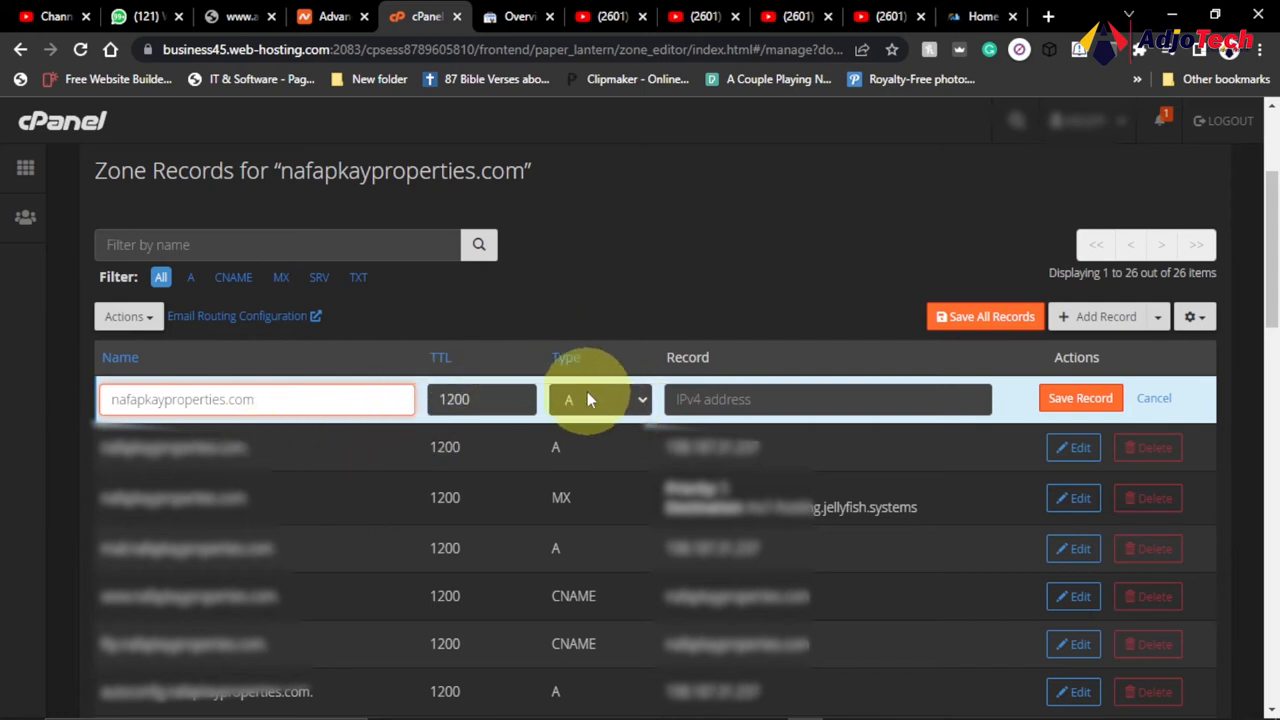
pyautogui.click(600, 399)
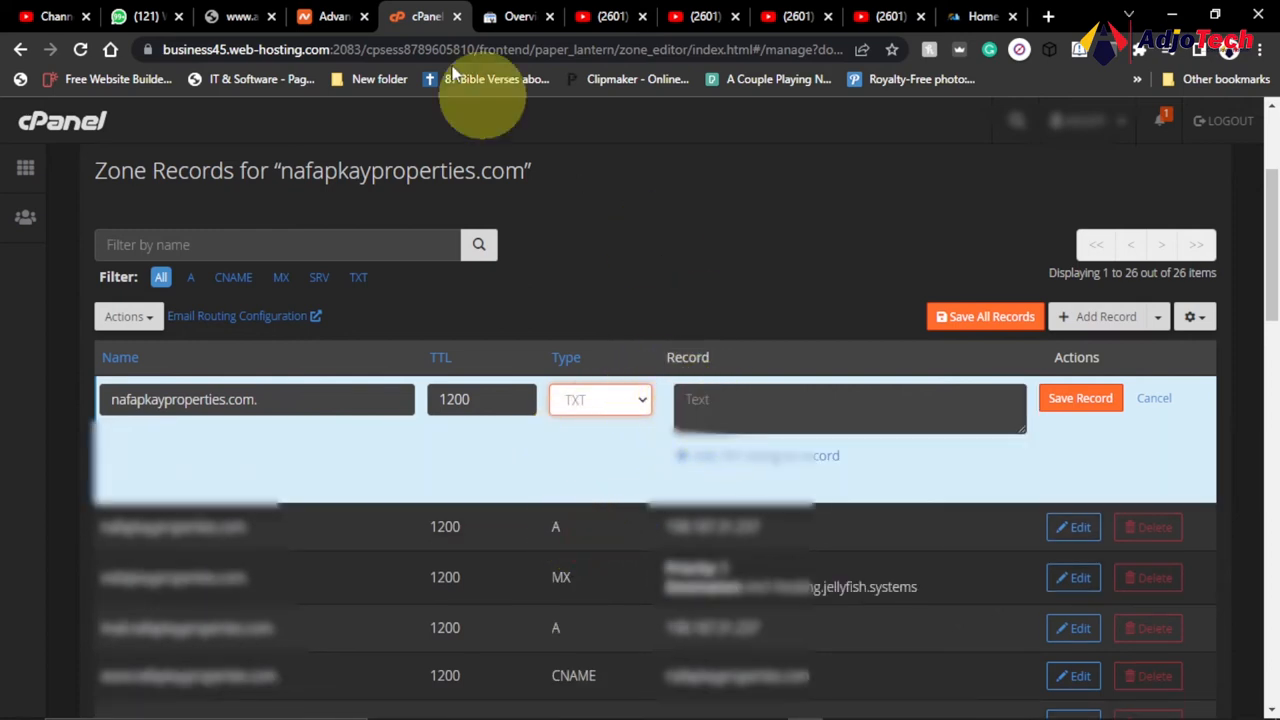
# - Copy Google's verification value from the Search Console dialog back into cPanel
pyautogui.click(517, 16)
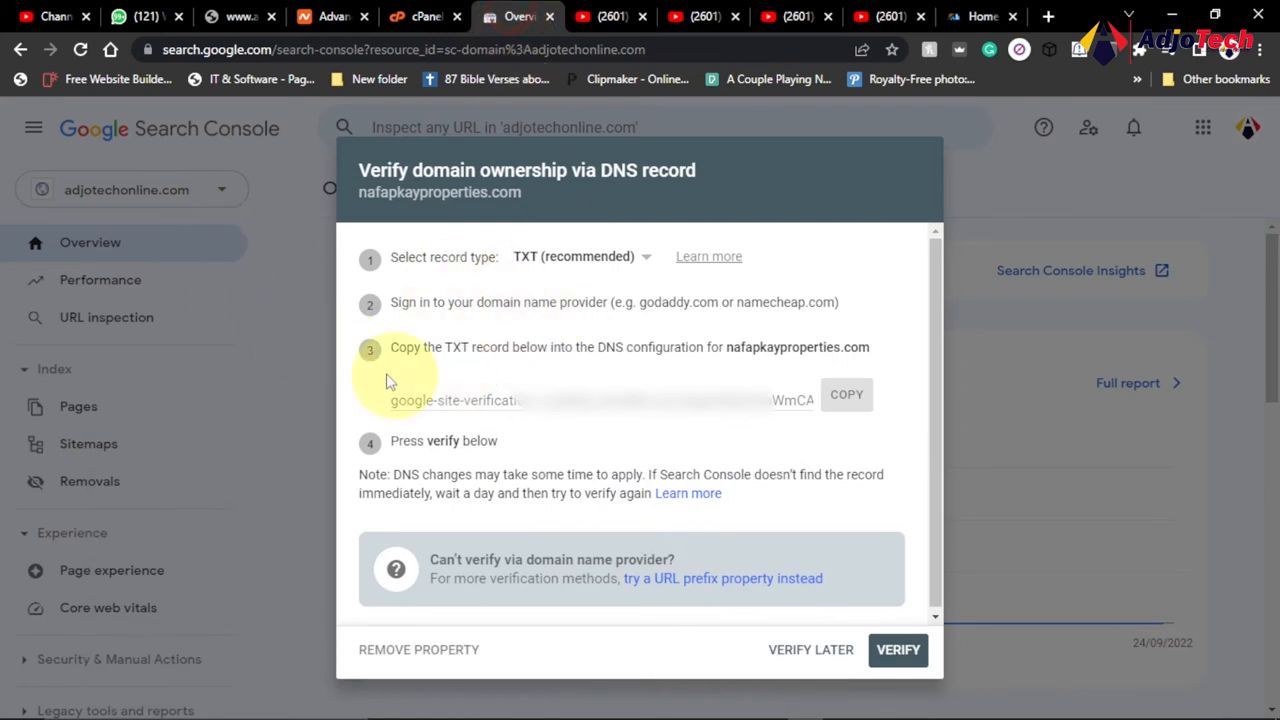
pyautogui.moveTo(847, 394)
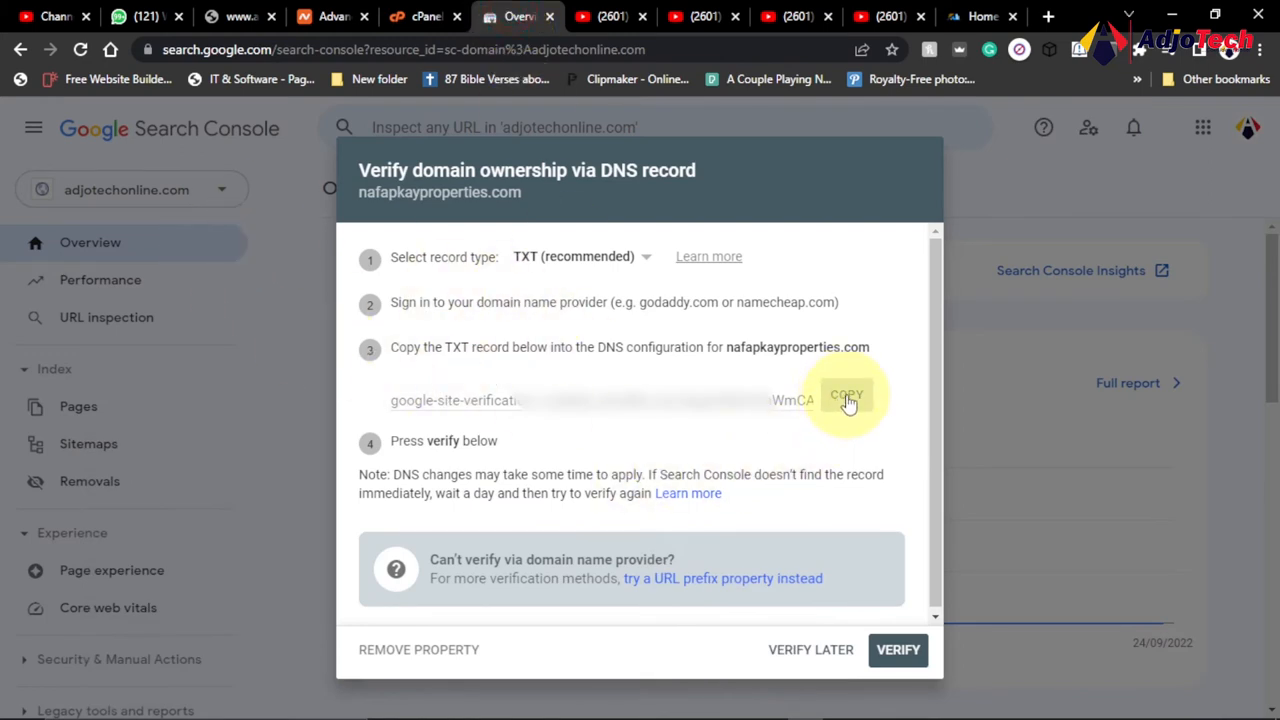
pyautogui.click(846, 394)
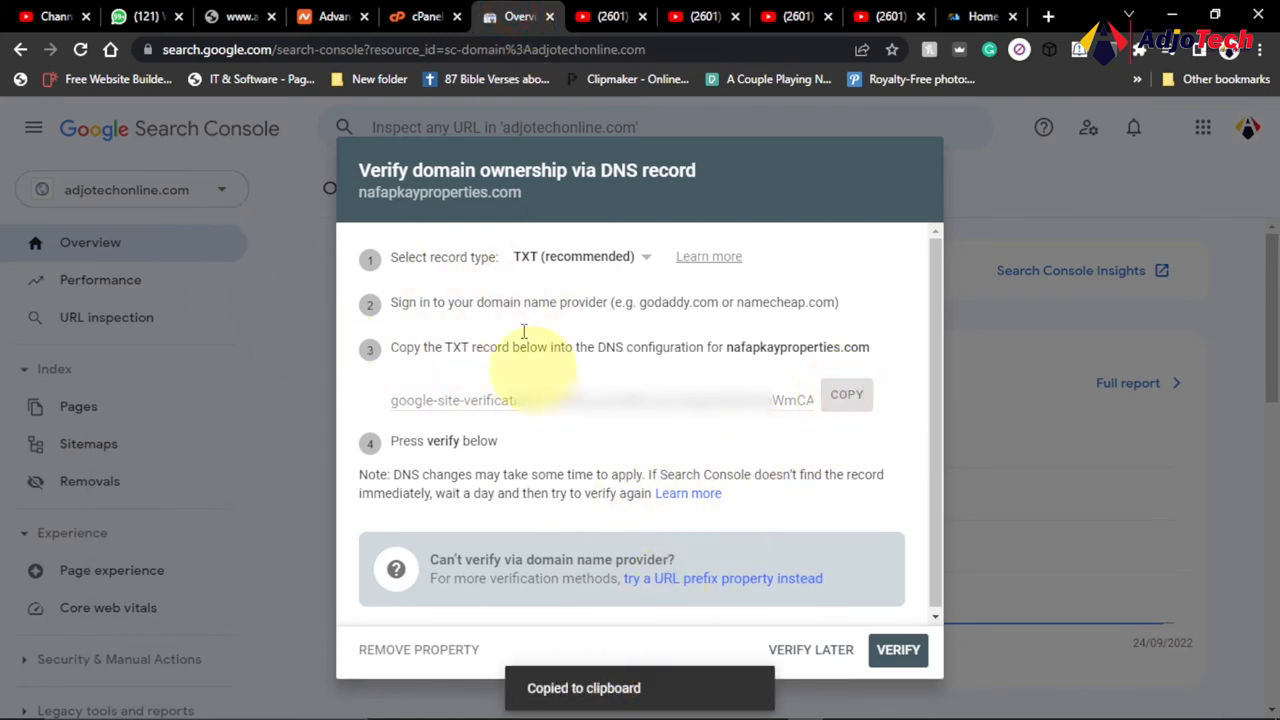
pyautogui.click(423, 16)
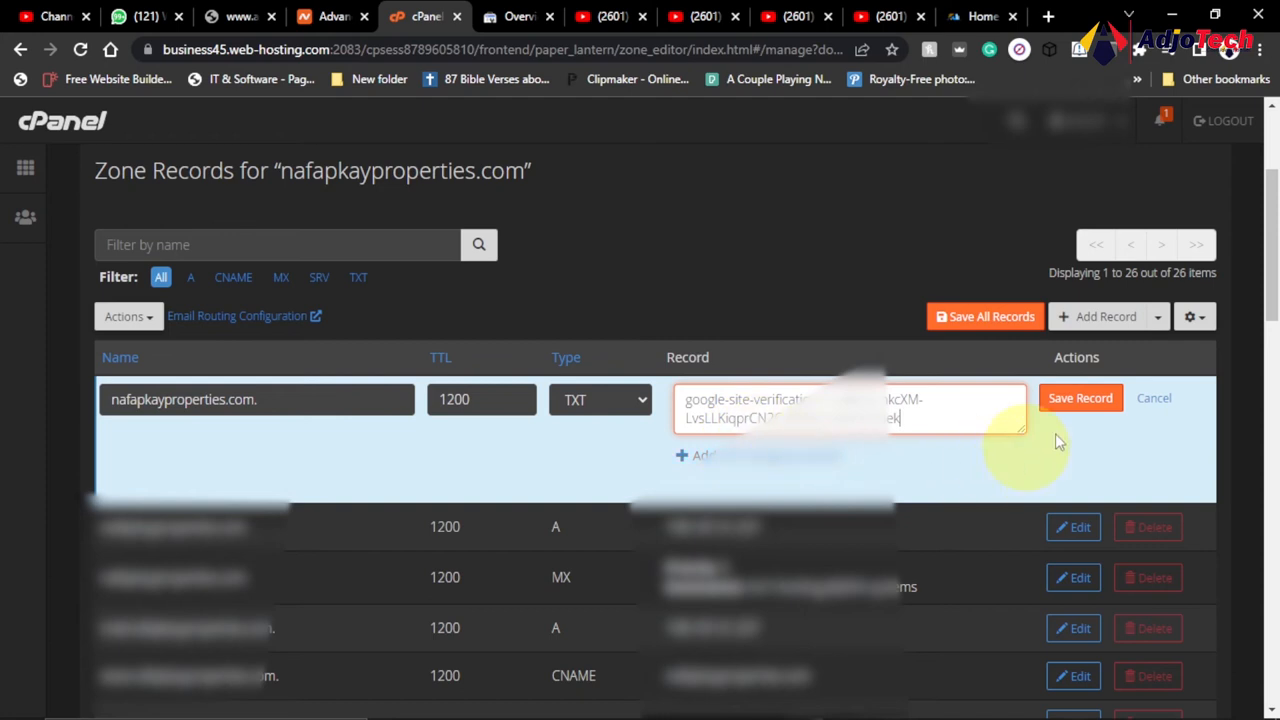
# - Save the TXT record with the google-site-verification value, then return to Search Console
pyautogui.click(1080, 398)
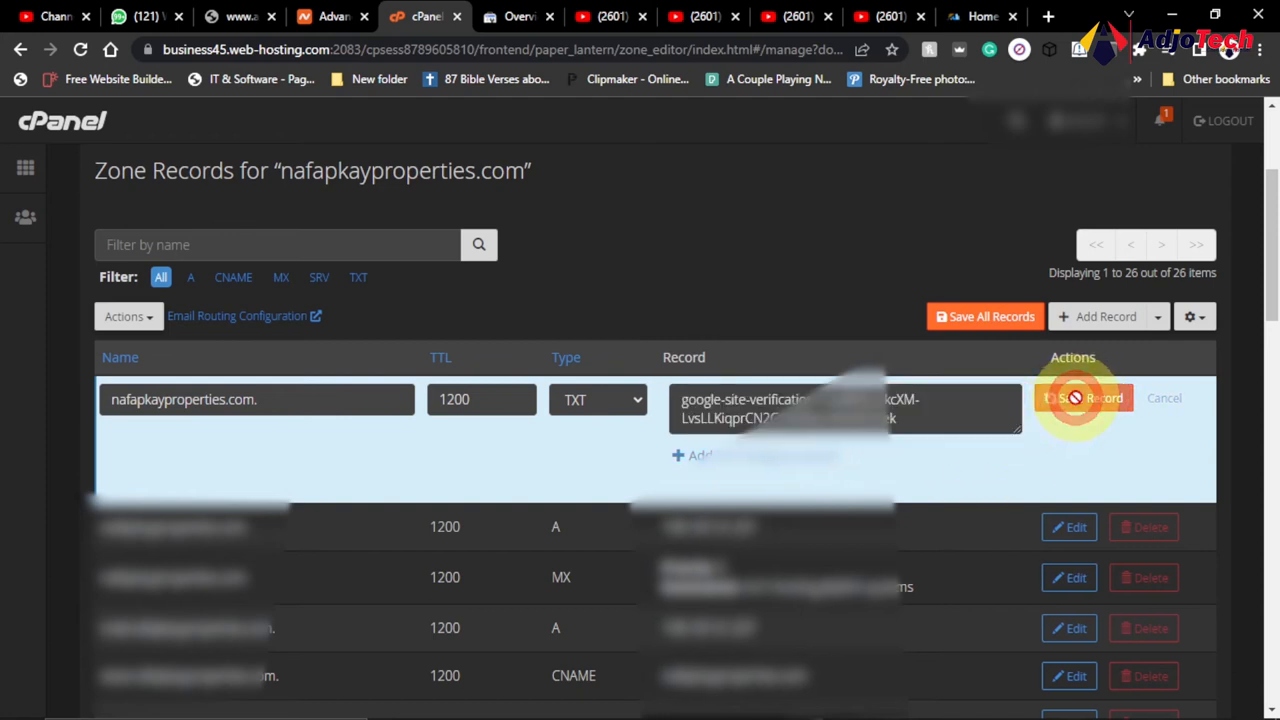
pyautogui.click(1082, 398)
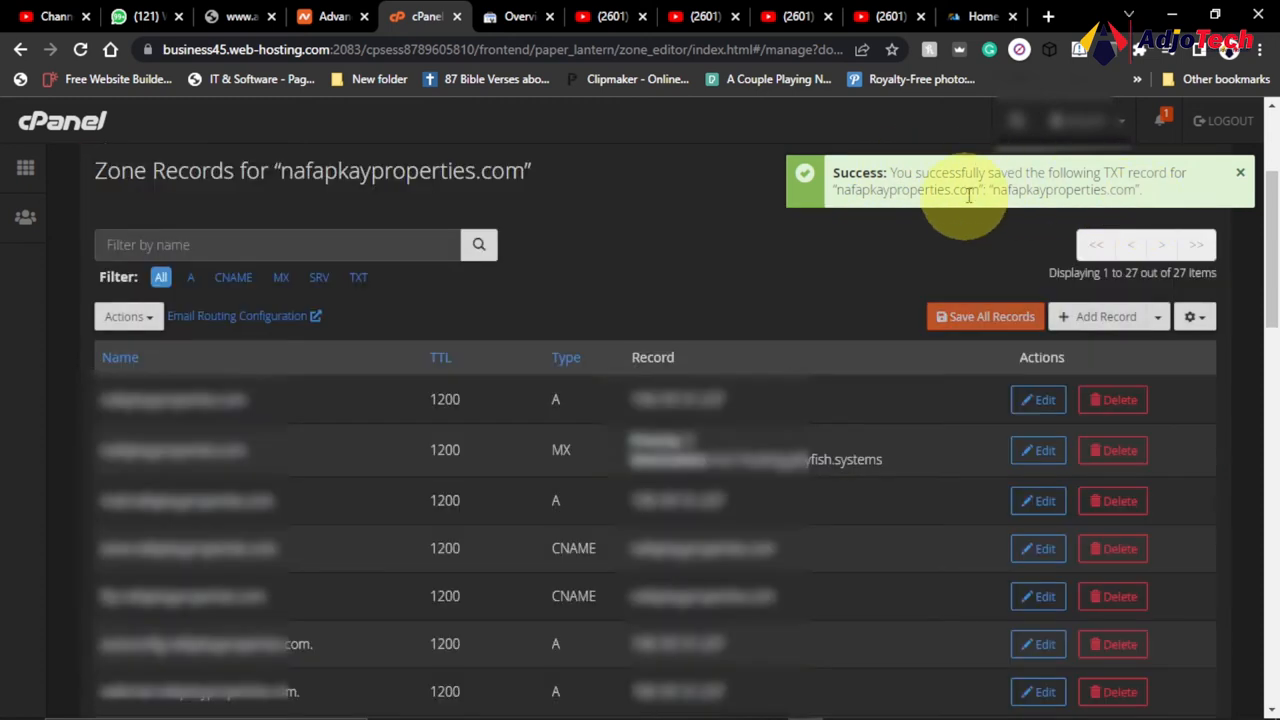
pyautogui.moveTo(835, 210)
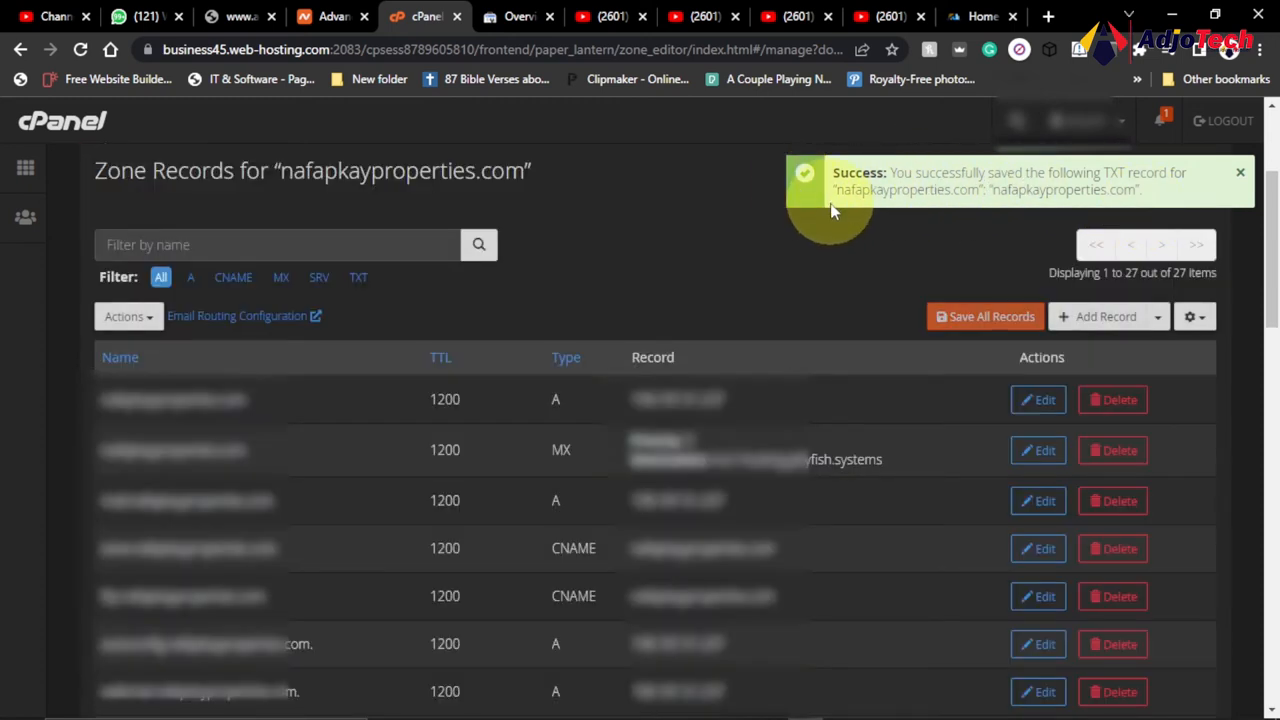
pyautogui.moveTo(925, 230)
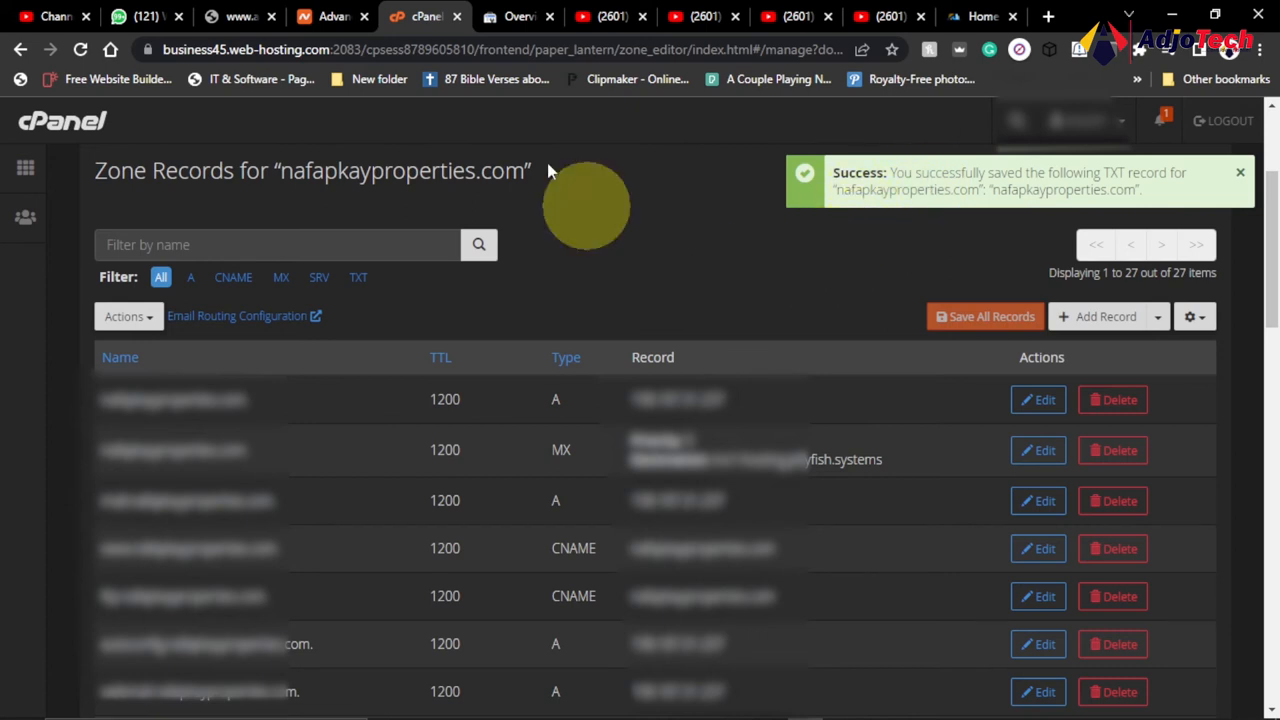
pyautogui.click(518, 16)
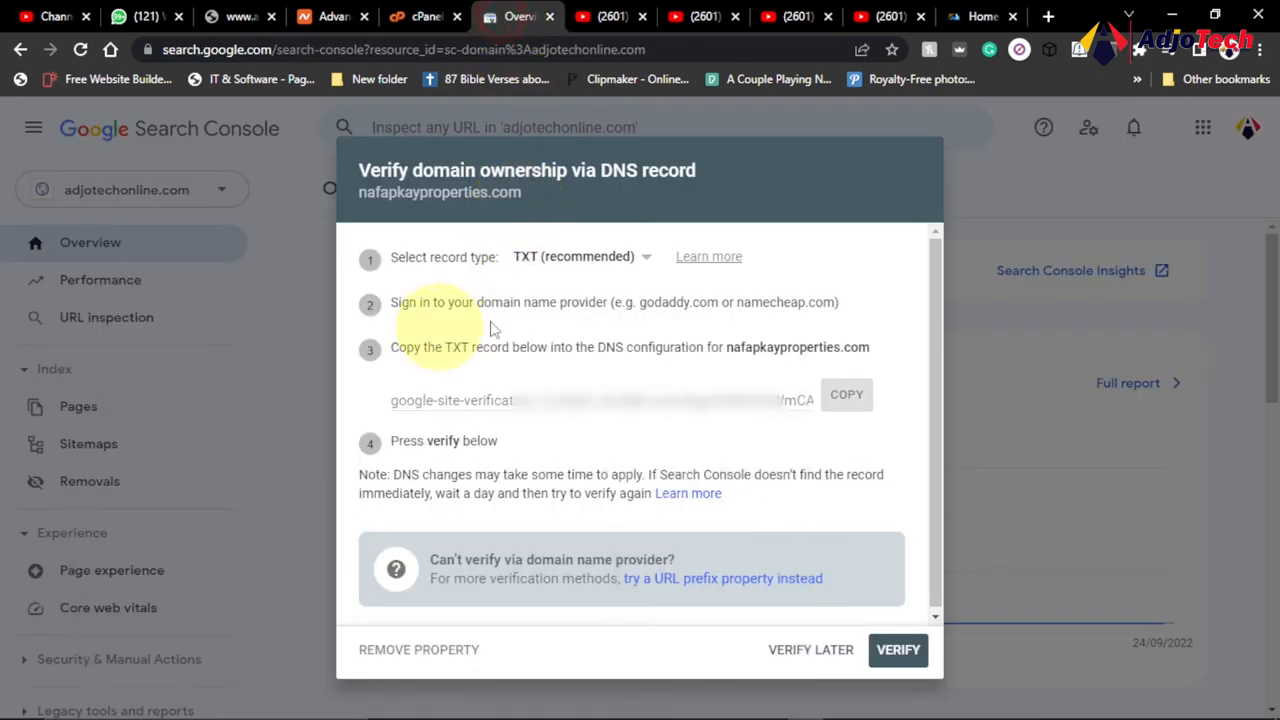
pyautogui.moveTo(600, 320)
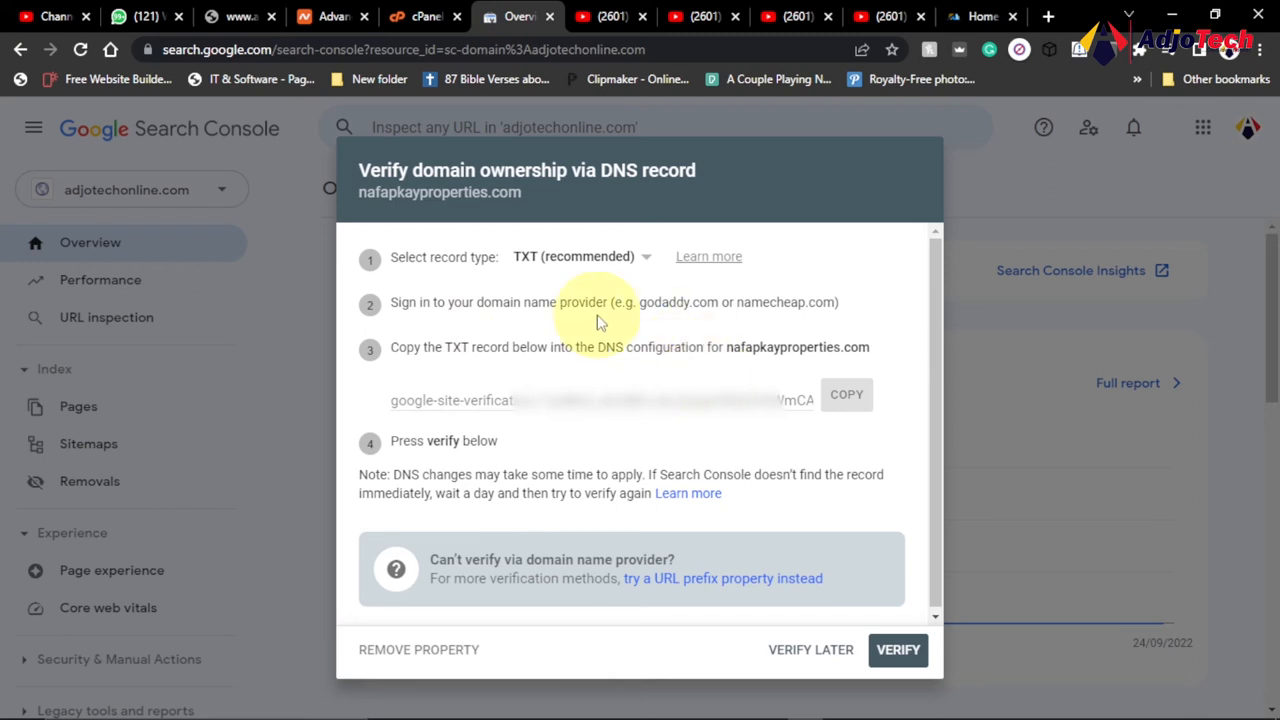
pyautogui.moveTo(690, 358)
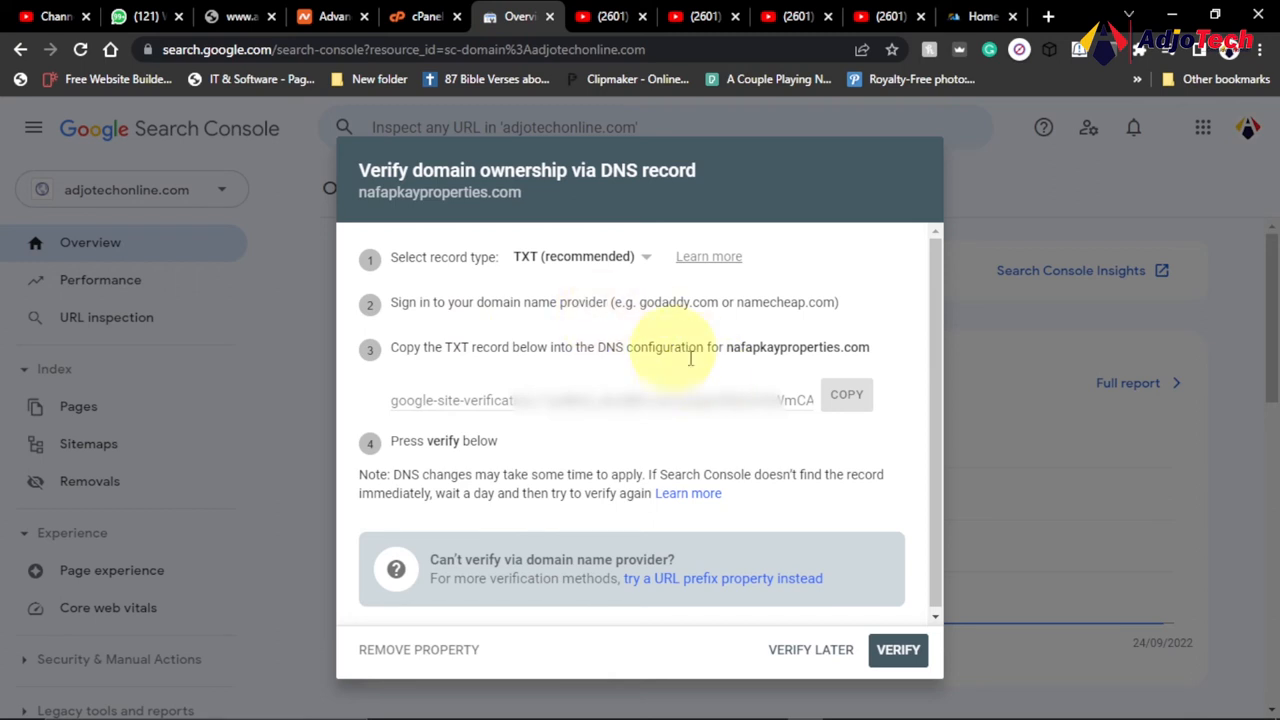
# - Verify ownership of nafapkayproperties.com using the new DNS TXT record
pyautogui.click(897, 649)
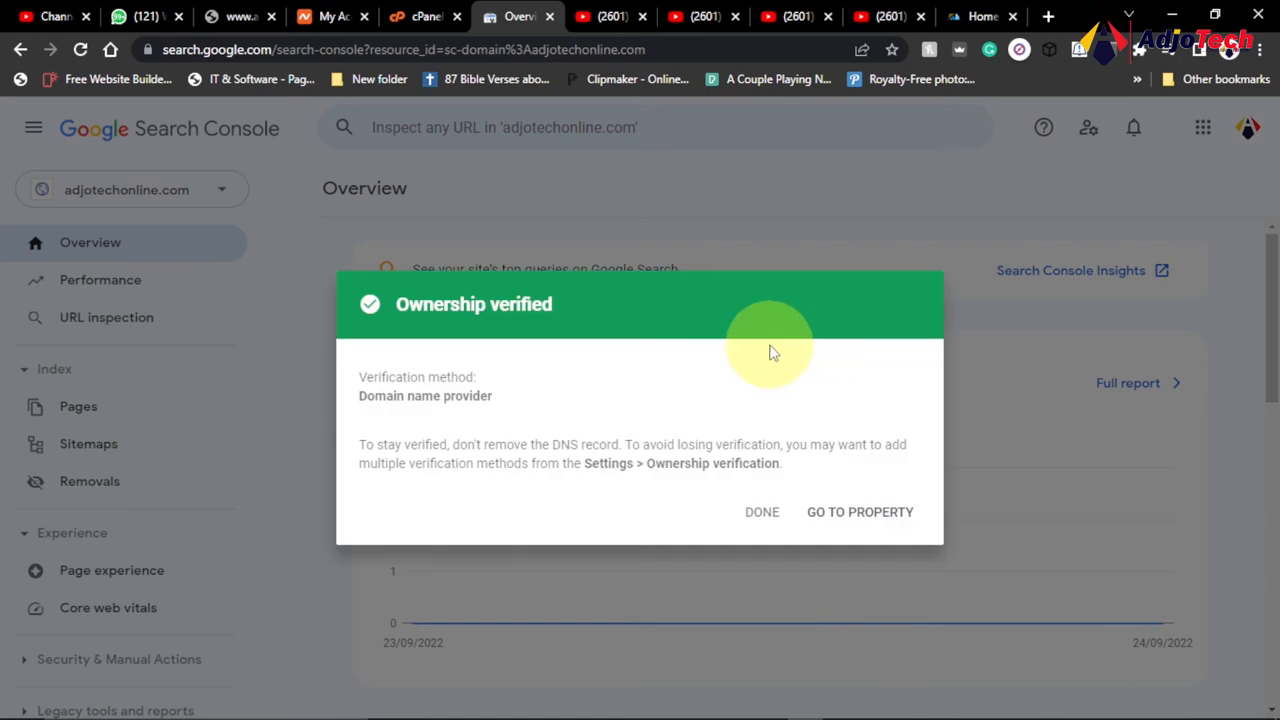
pyautogui.moveTo(517, 350)
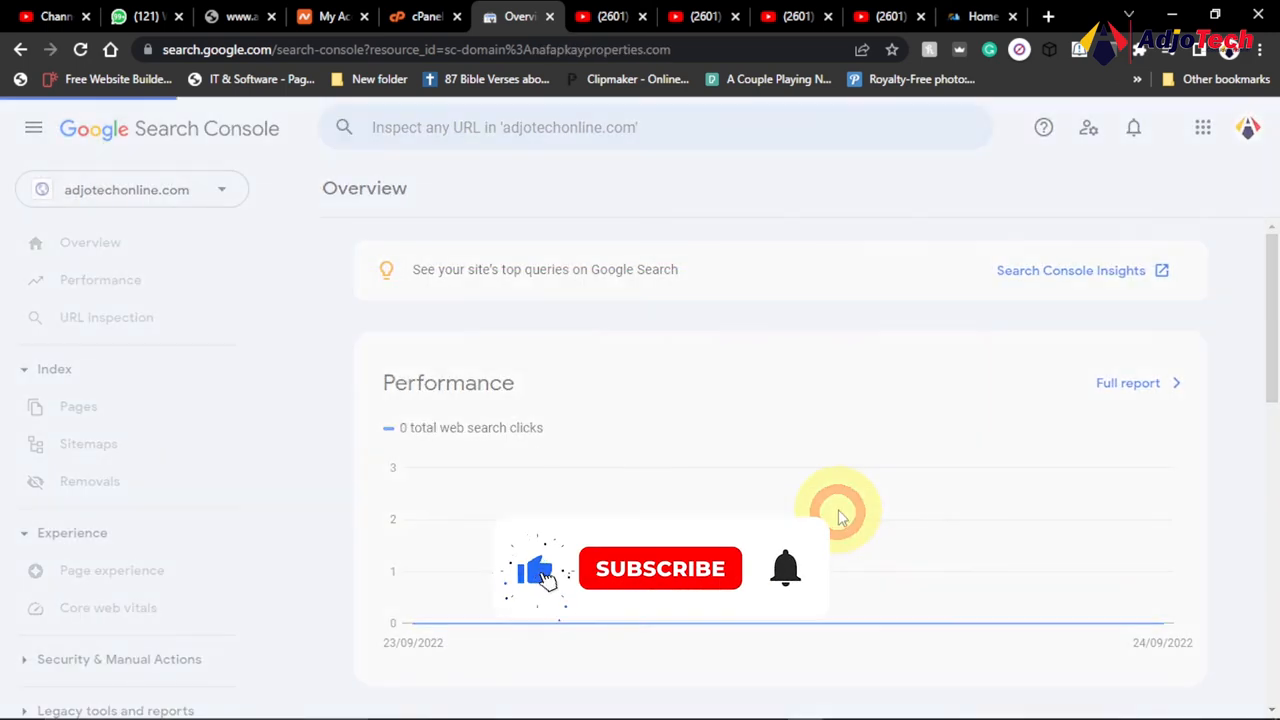
# - Select the nafapkayproperties.com property, then open and close its Messages panel
pyautogui.click(132, 190)
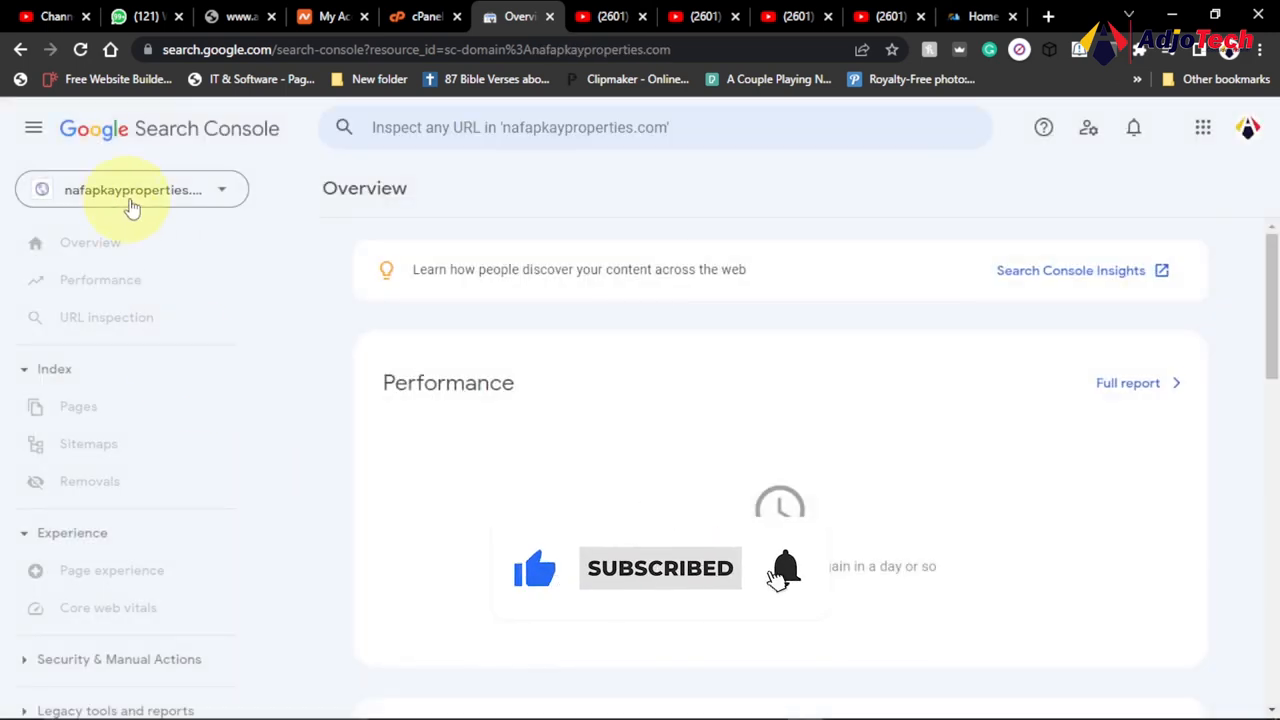
pyautogui.click(132, 189)
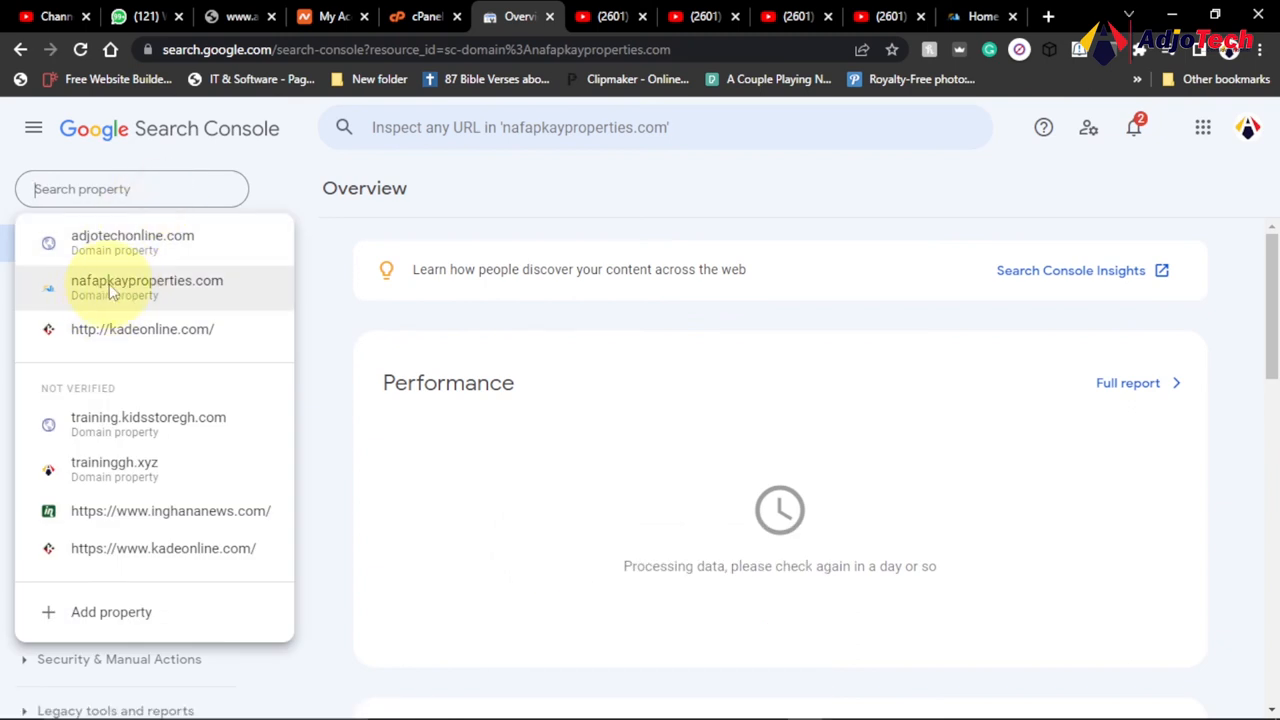
pyautogui.moveTo(147, 280)
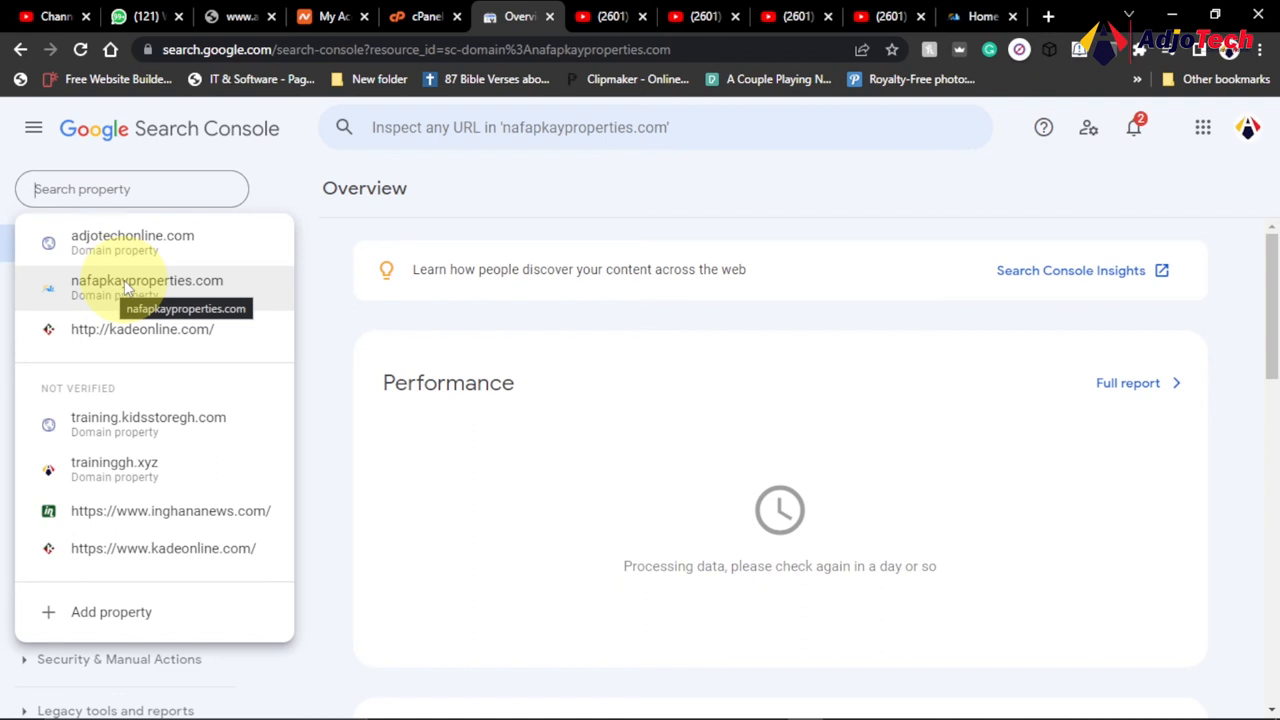
pyautogui.click(147, 281)
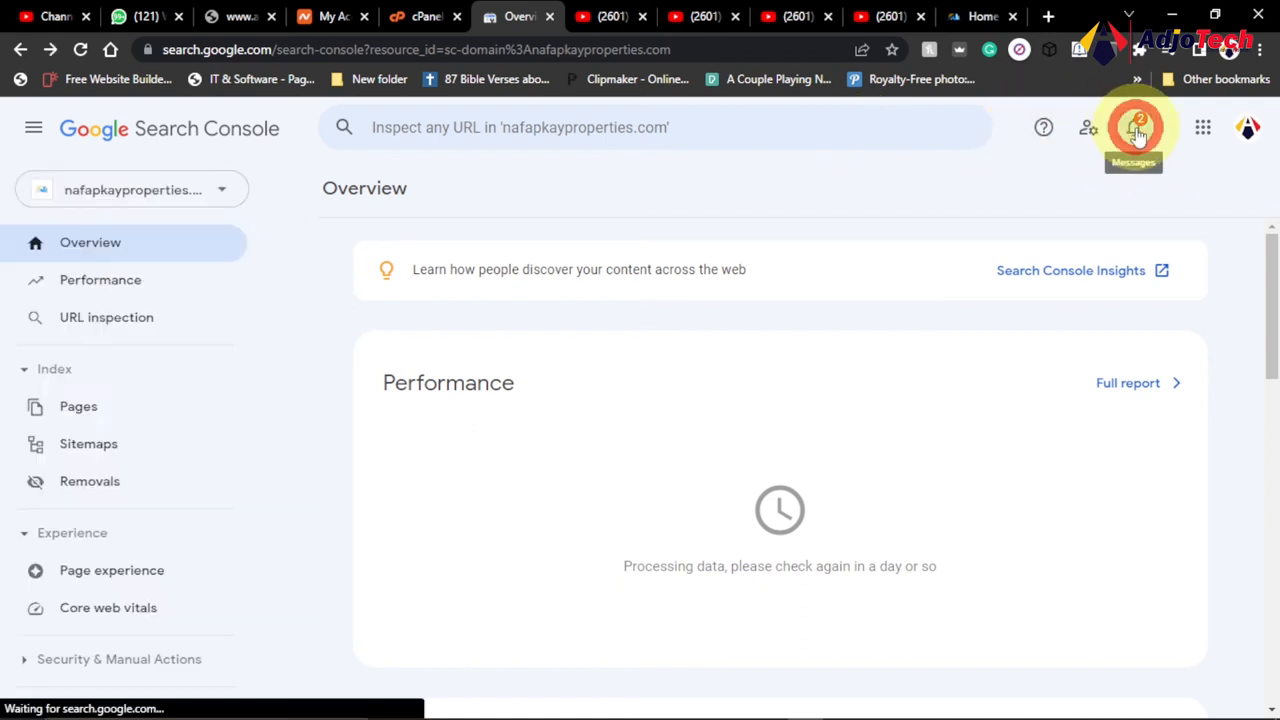
pyautogui.click(1135, 127)
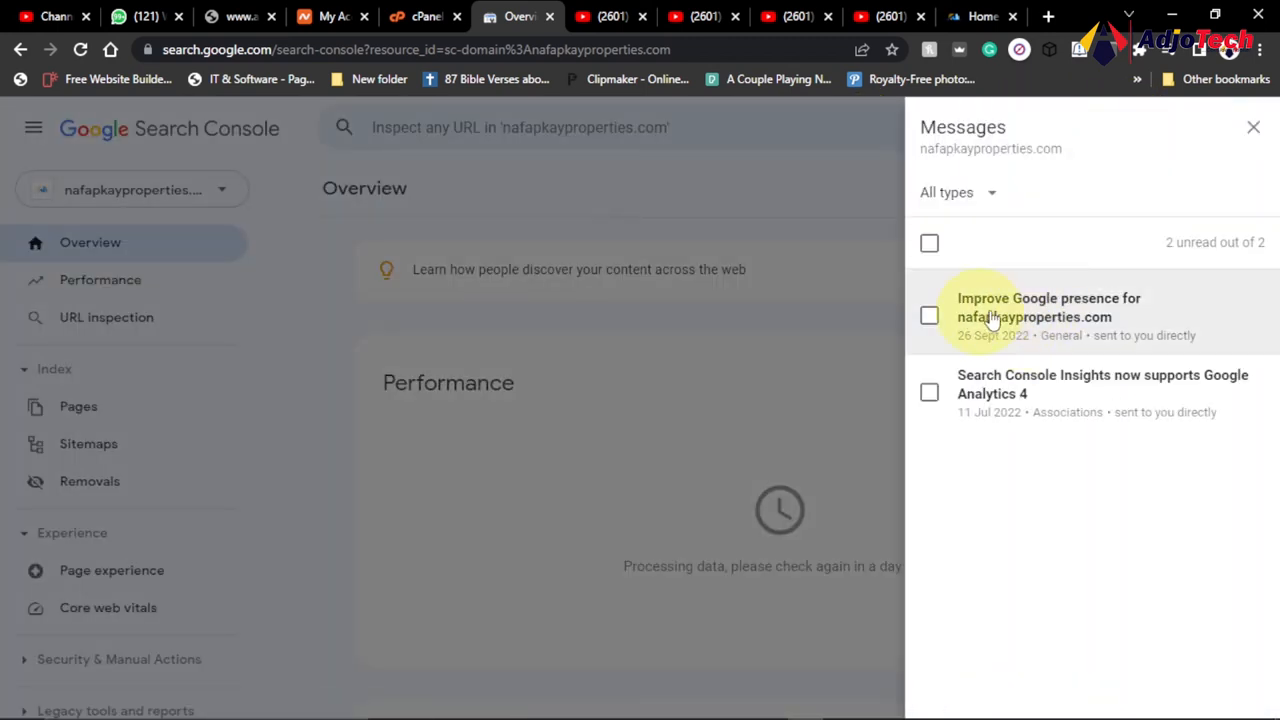
pyautogui.moveTo(1025, 315)
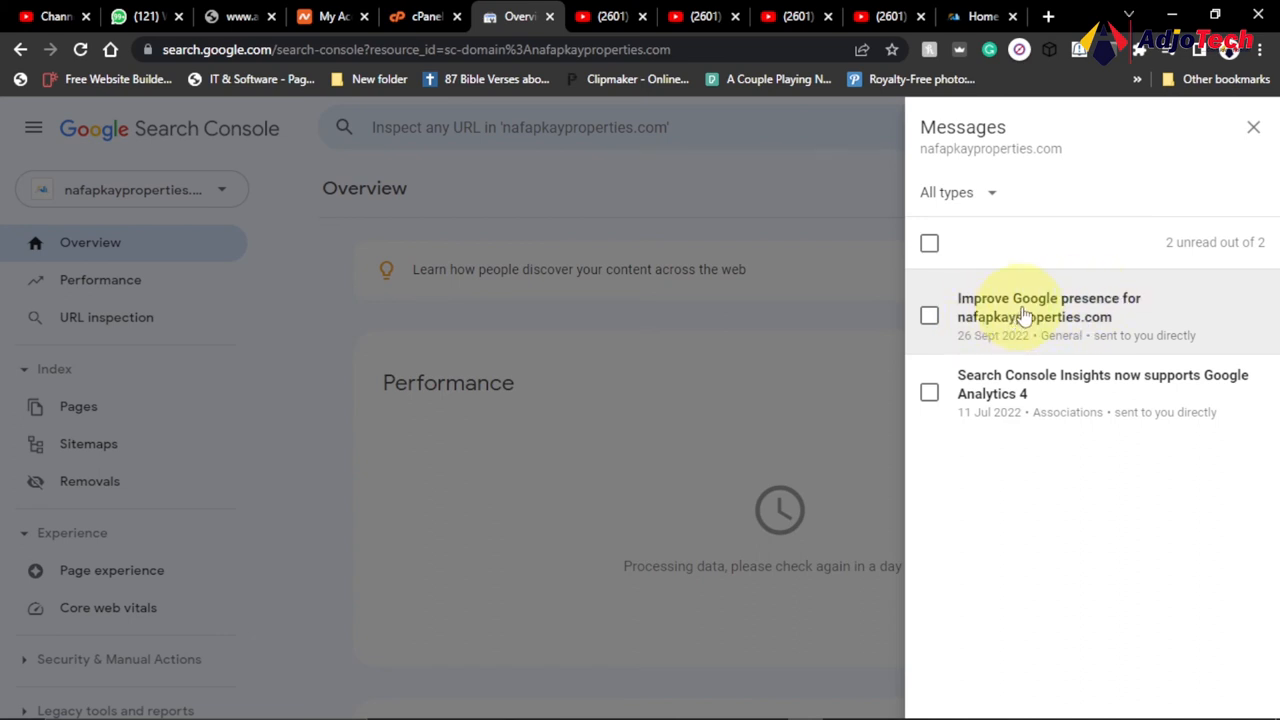
pyautogui.click(1048, 307)
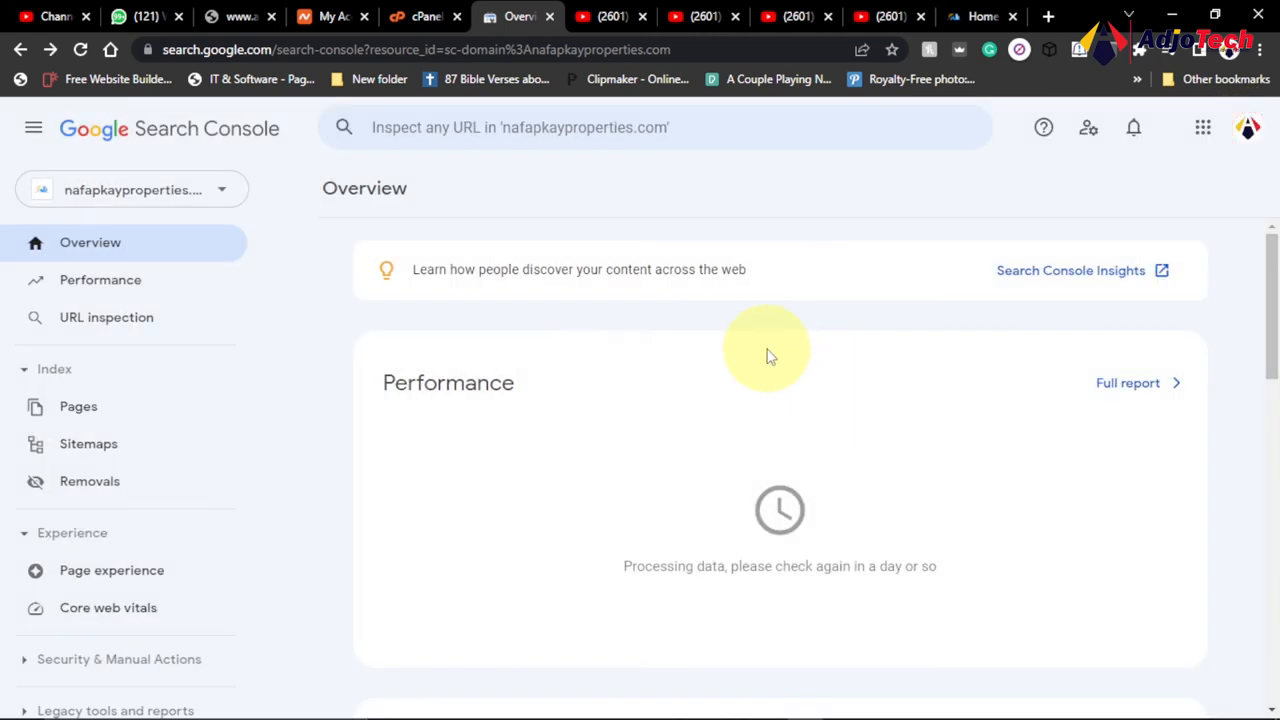
pyautogui.moveTo(845, 368)
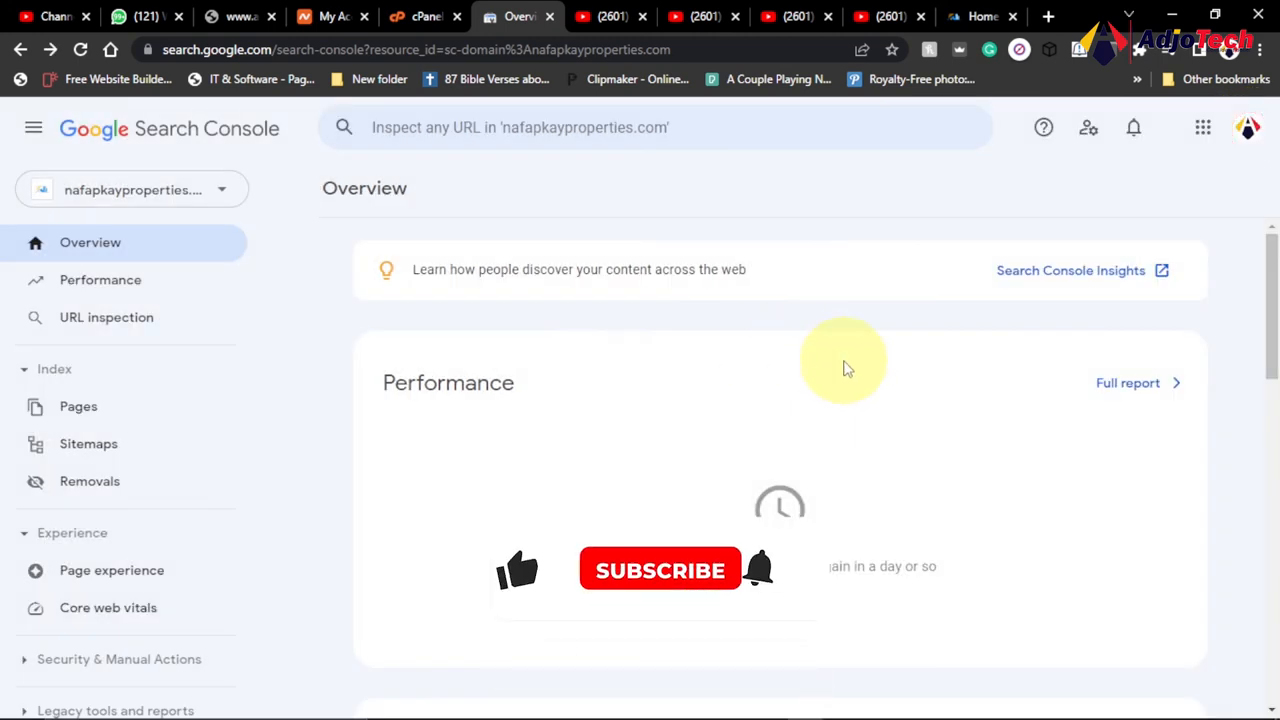